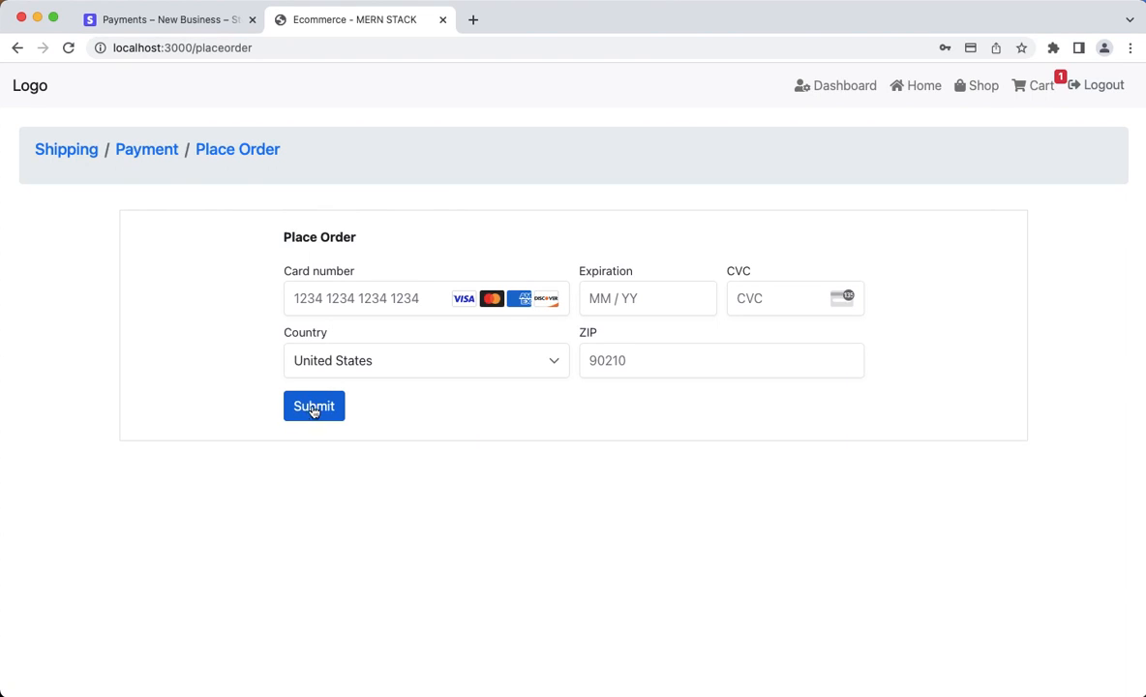
pyautogui.moveTo(465, 368)
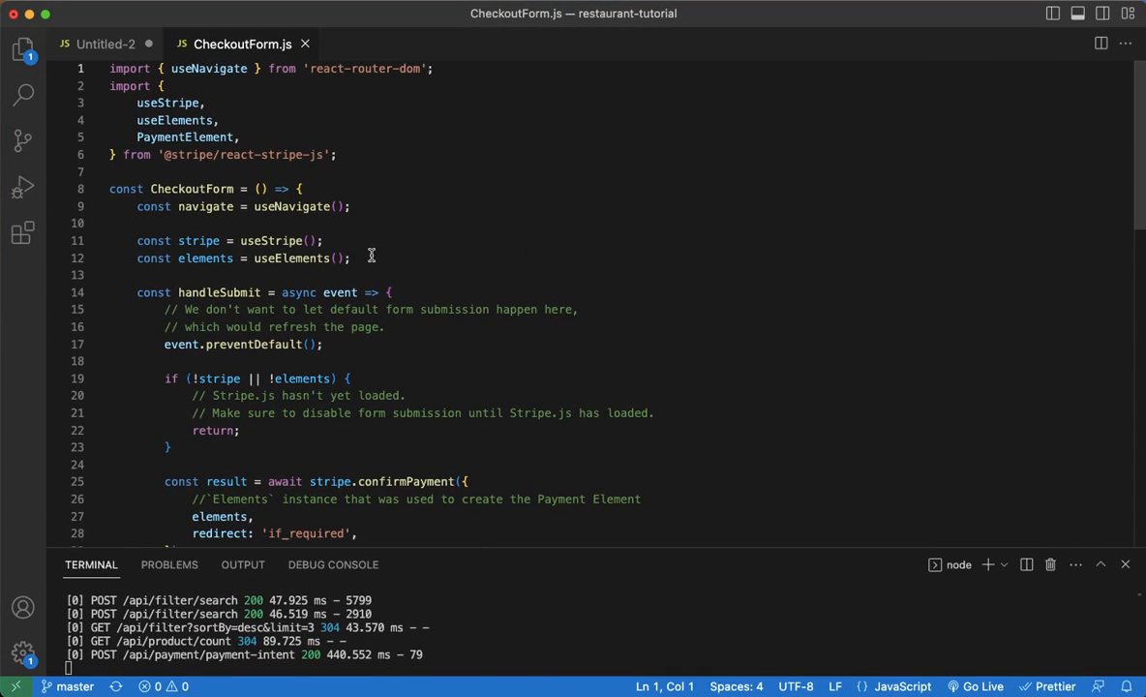
# Declare const [loading, setLoading] = useState(false) after useElements in CheckoutForm.js
pyautogui.scroll(-3)
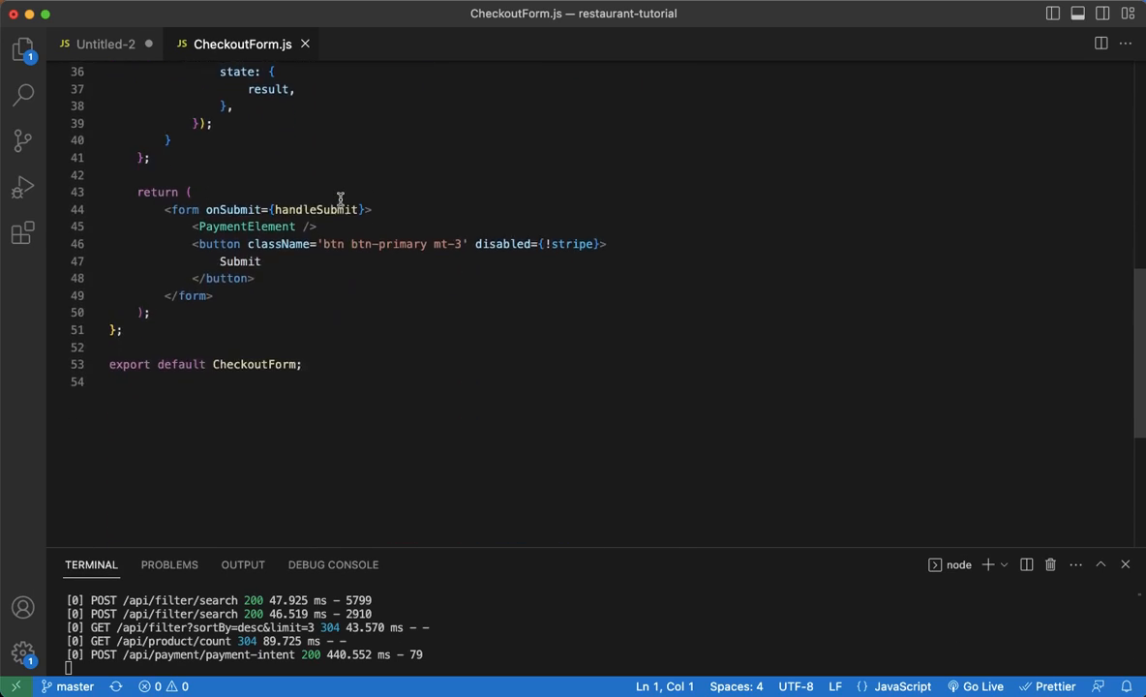
pyautogui.scroll(-3)
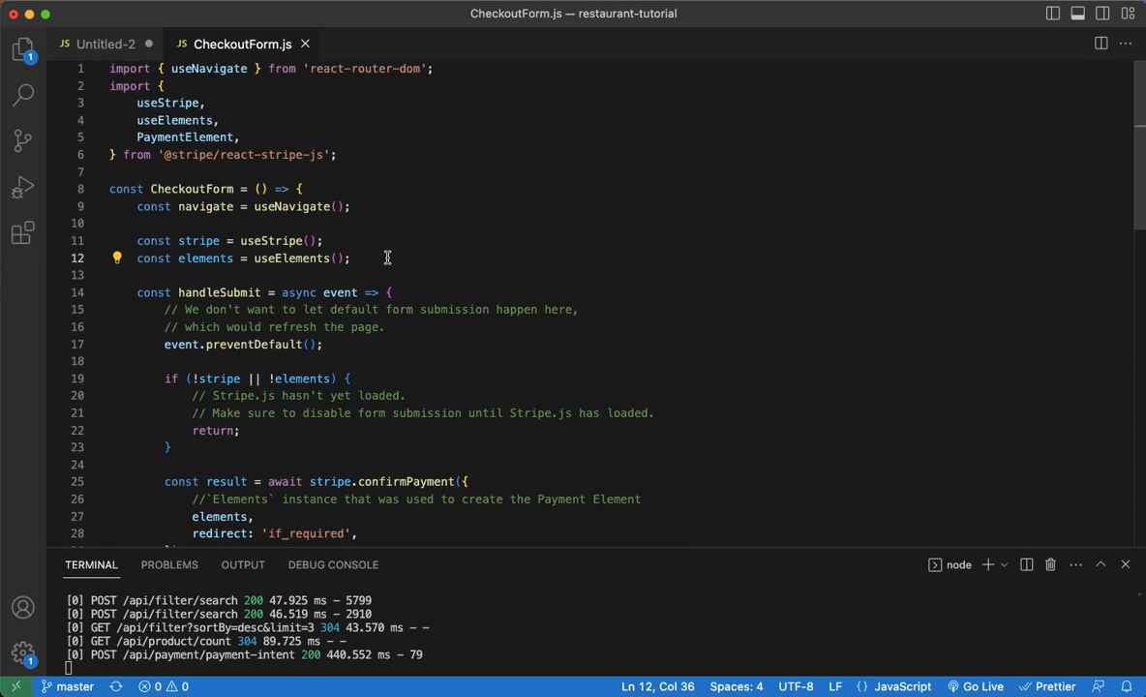
pyautogui.press('Enter')
pyautogui.write('const [')
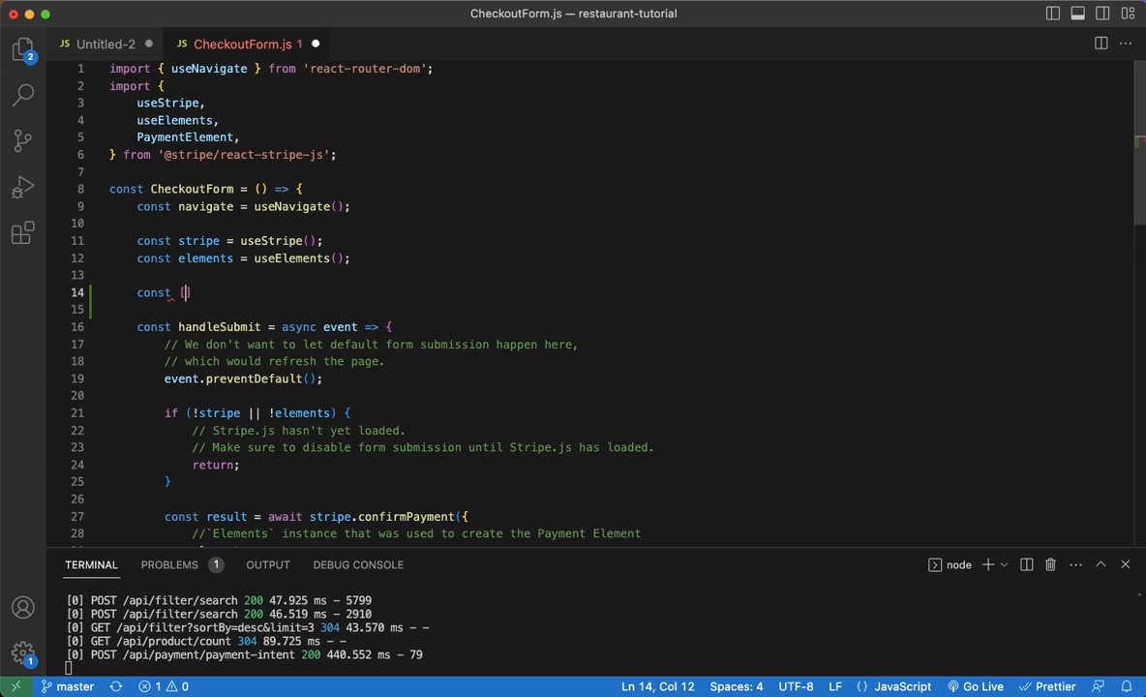
pyautogui.write('[loading,')
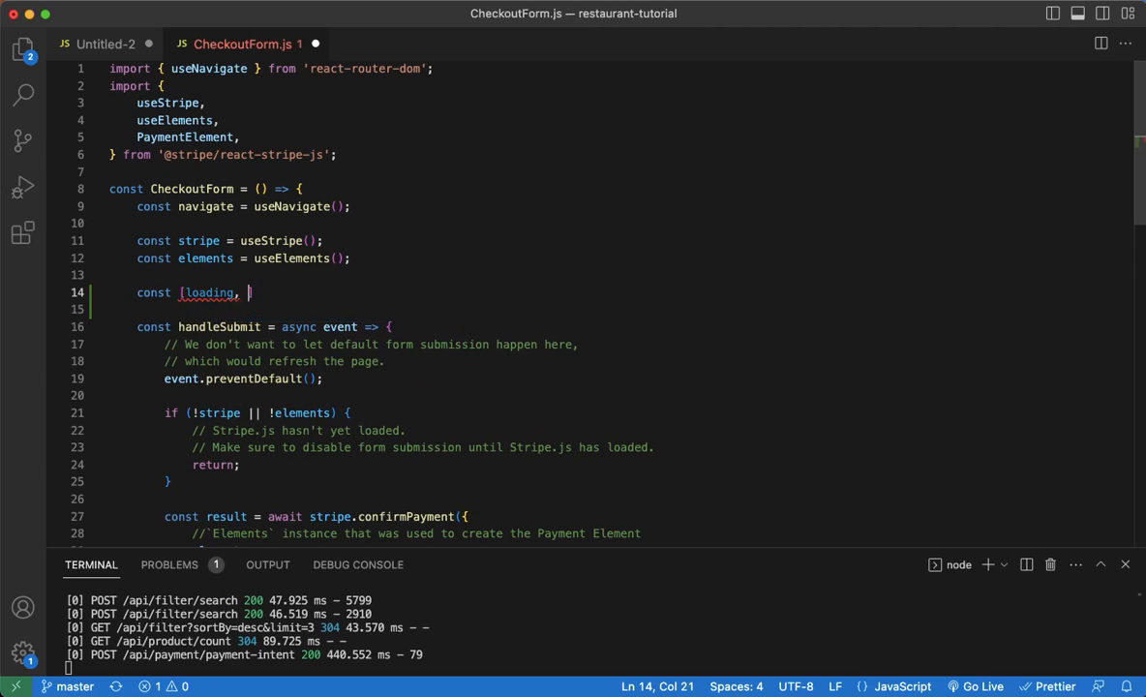
pyautogui.write('setLoading')
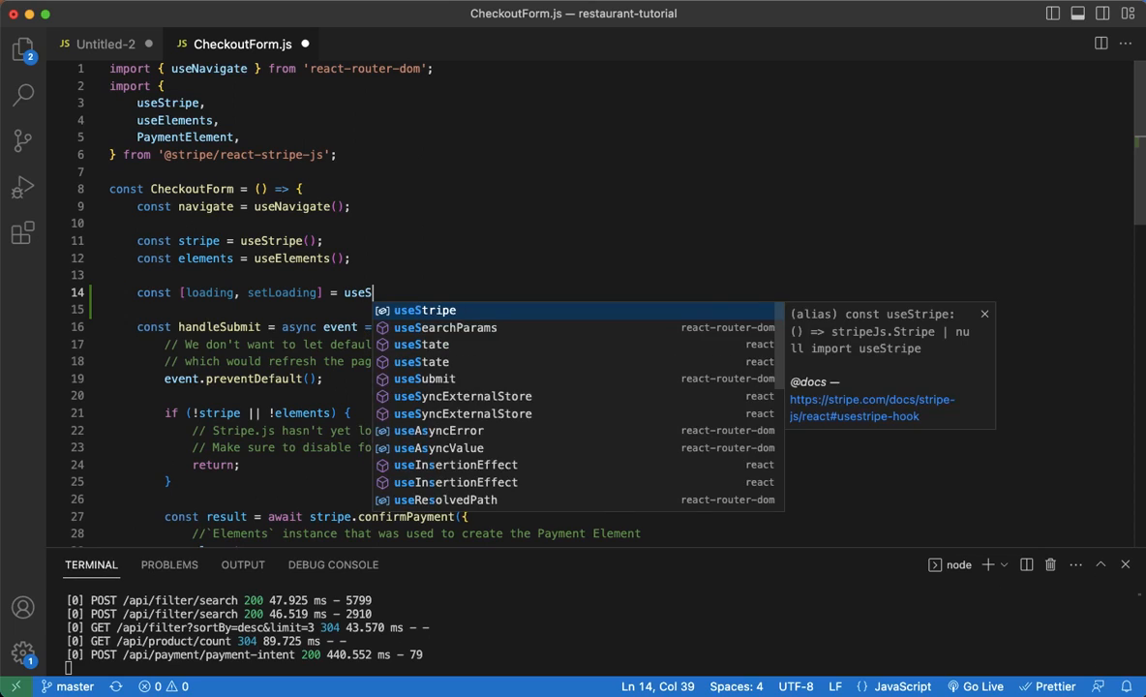
pyautogui.write('tate(false);')
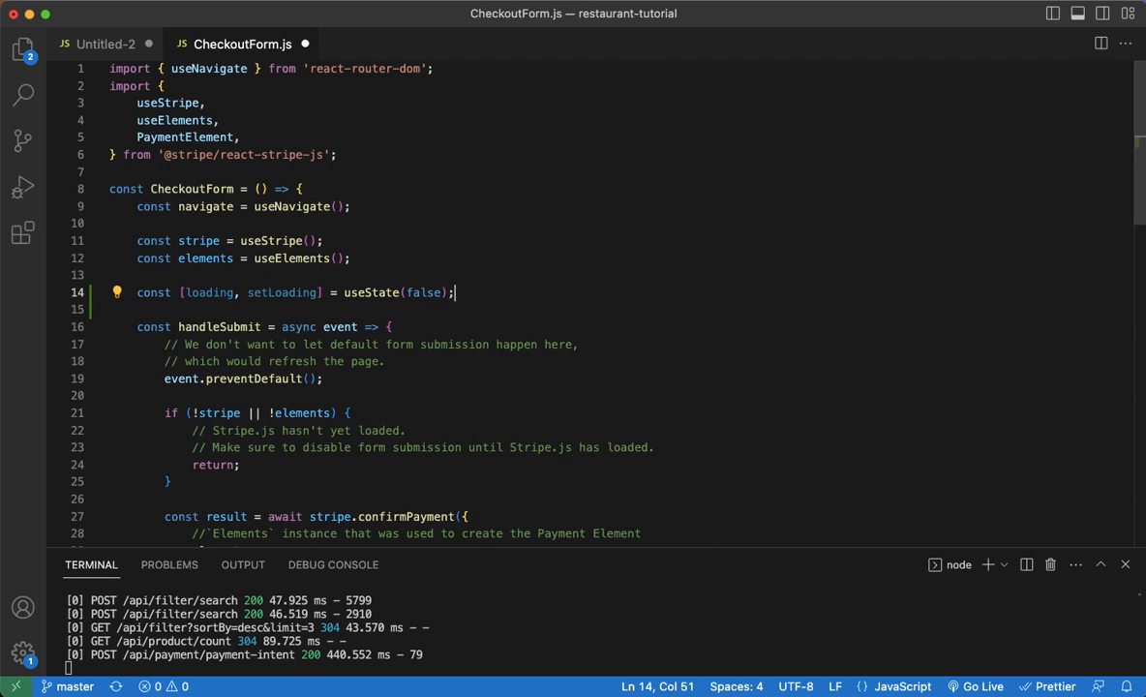
# Import useState from react at the top of the file and save
pyautogui.doubleClick(372, 283)
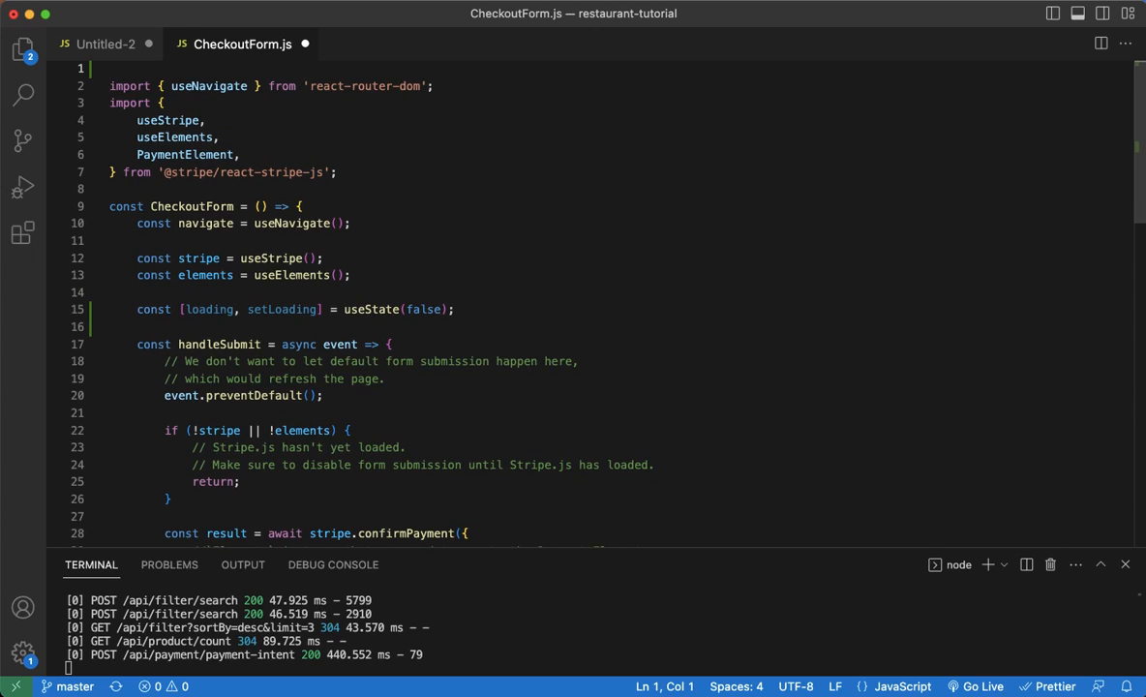
pyautogui.write('impo')
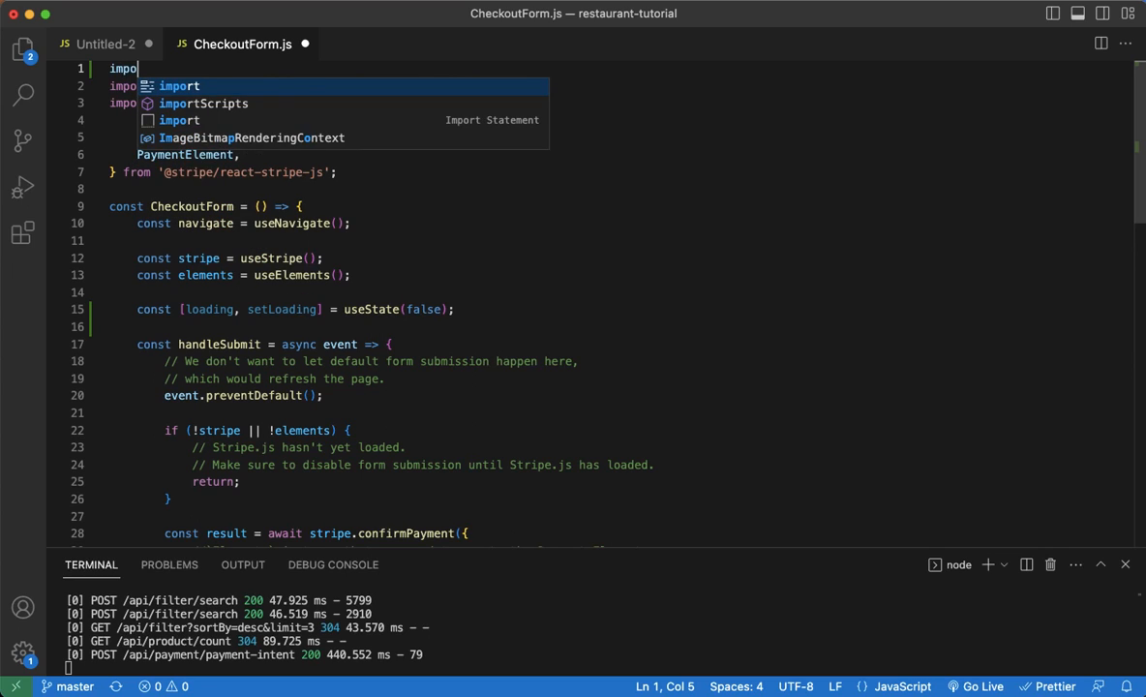
pyautogui.write('{us')
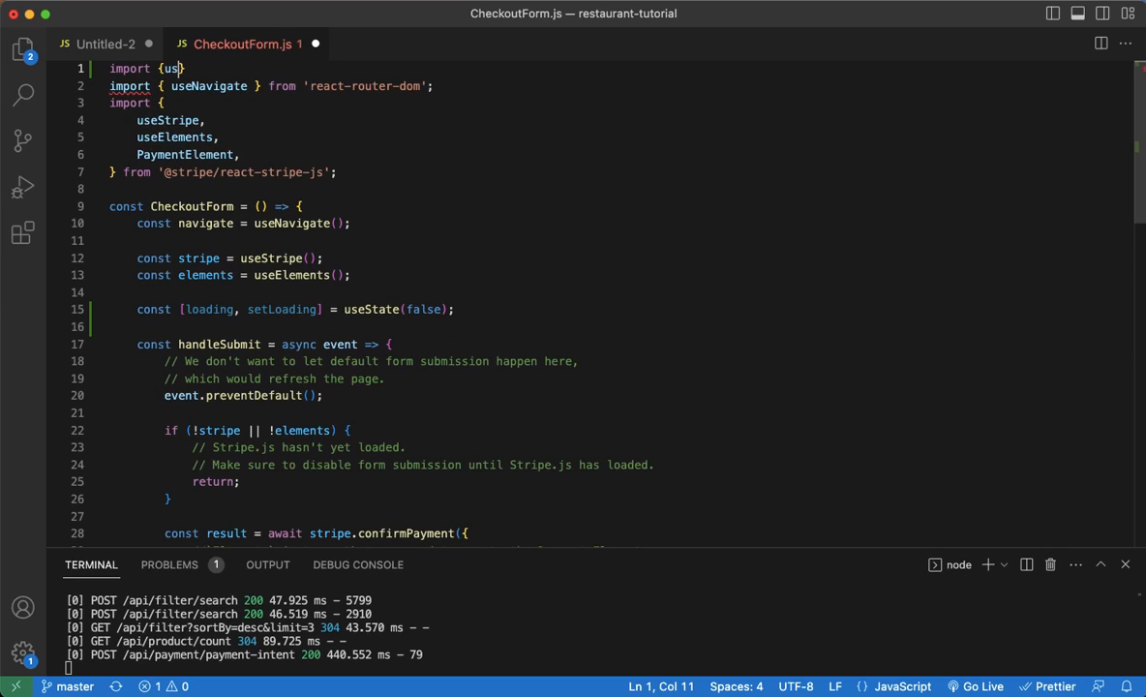
pyautogui.write('eSgt')
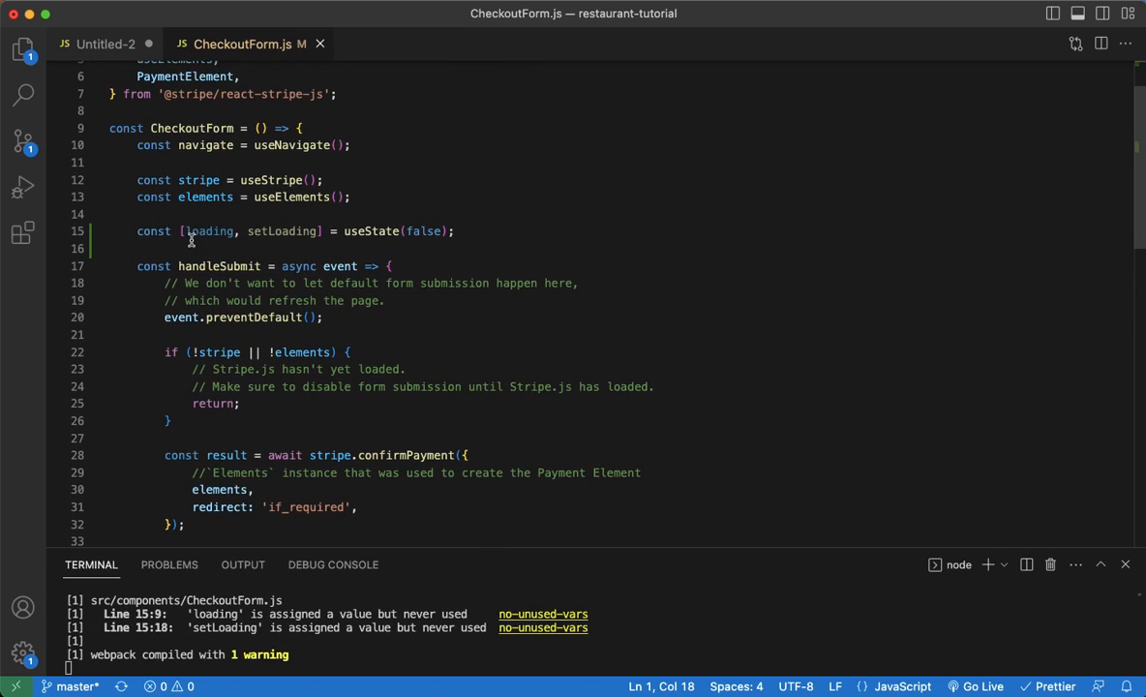
# Call setLoading(true) in handleSubmit just above stripe.confirmPayment
pyautogui.scroll(-3)
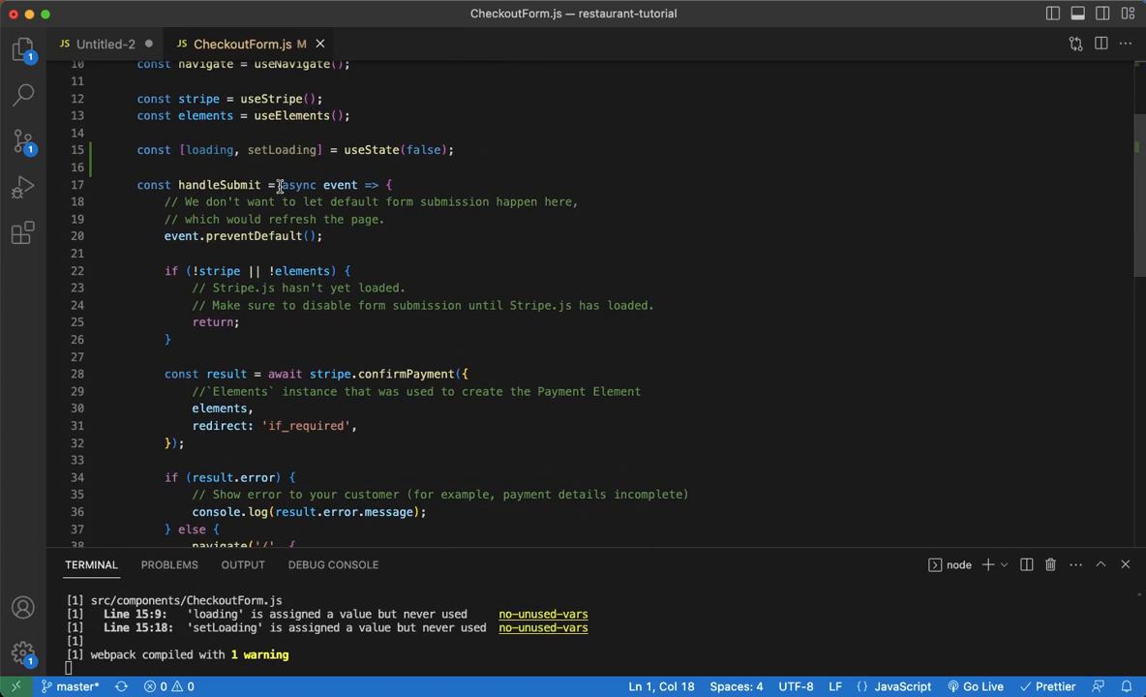
pyautogui.scroll(-3)
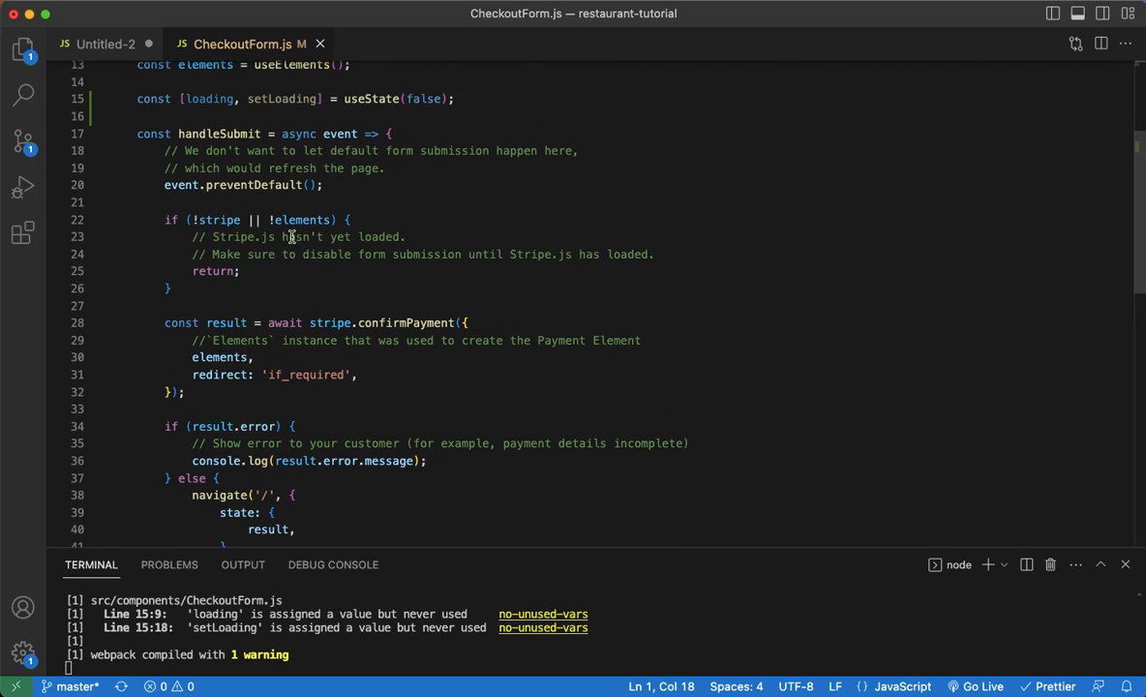
pyautogui.scroll(-3)
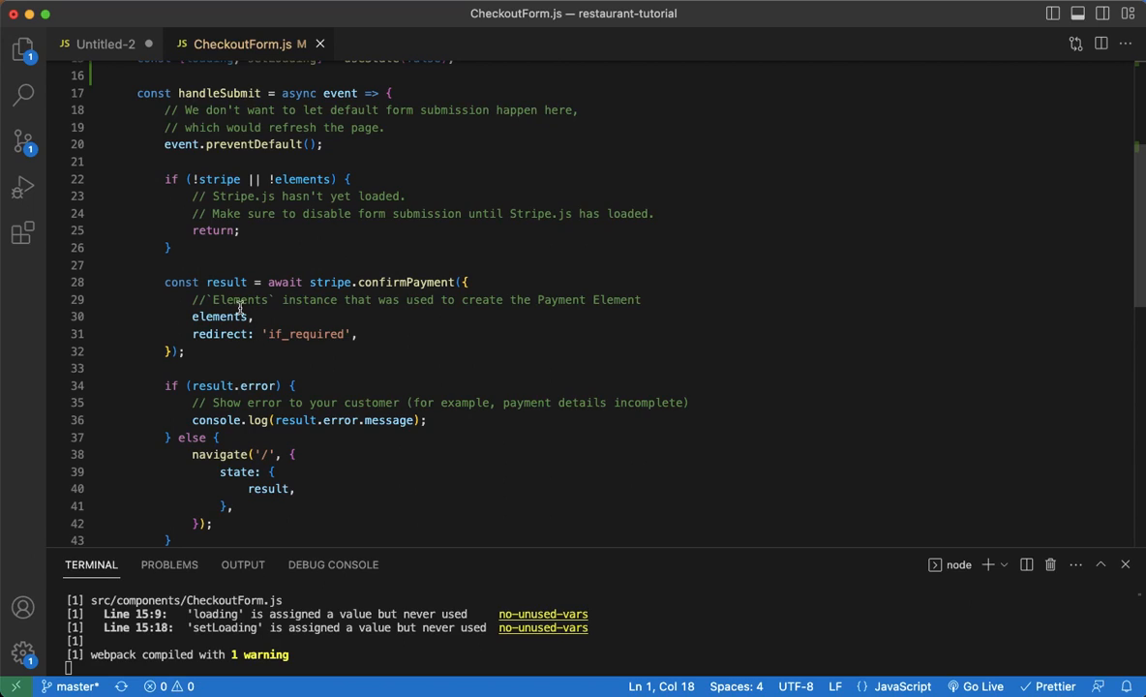
pyautogui.moveTo(269, 283); pyautogui.dragTo(419, 283)
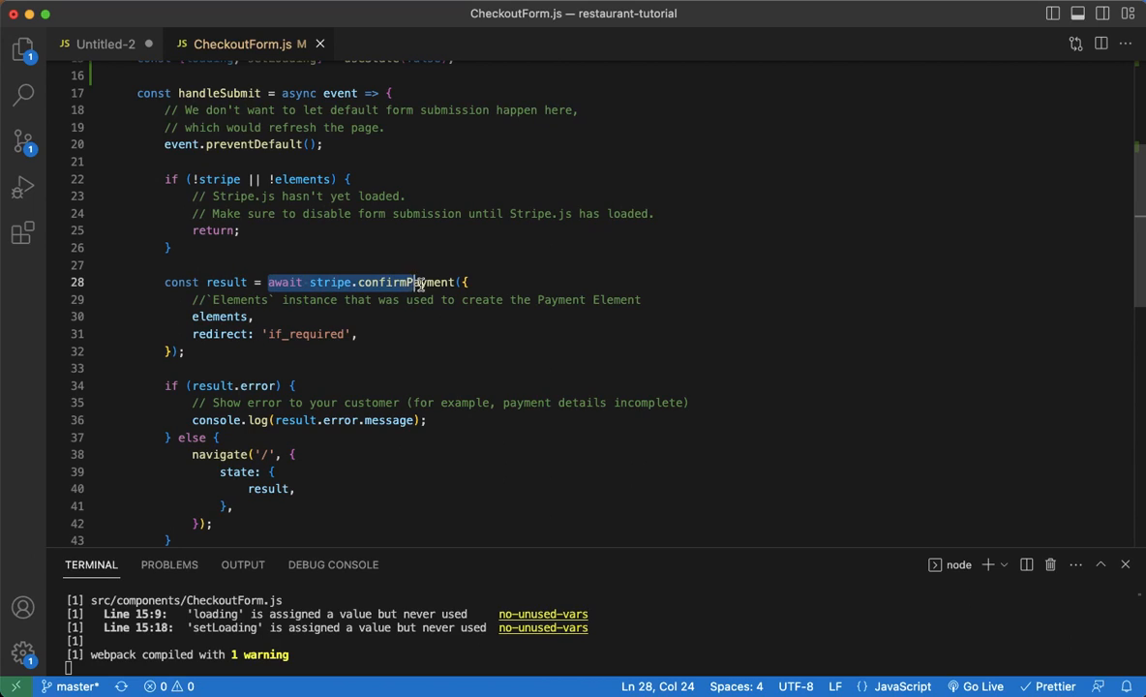
pyautogui.click(307, 264)
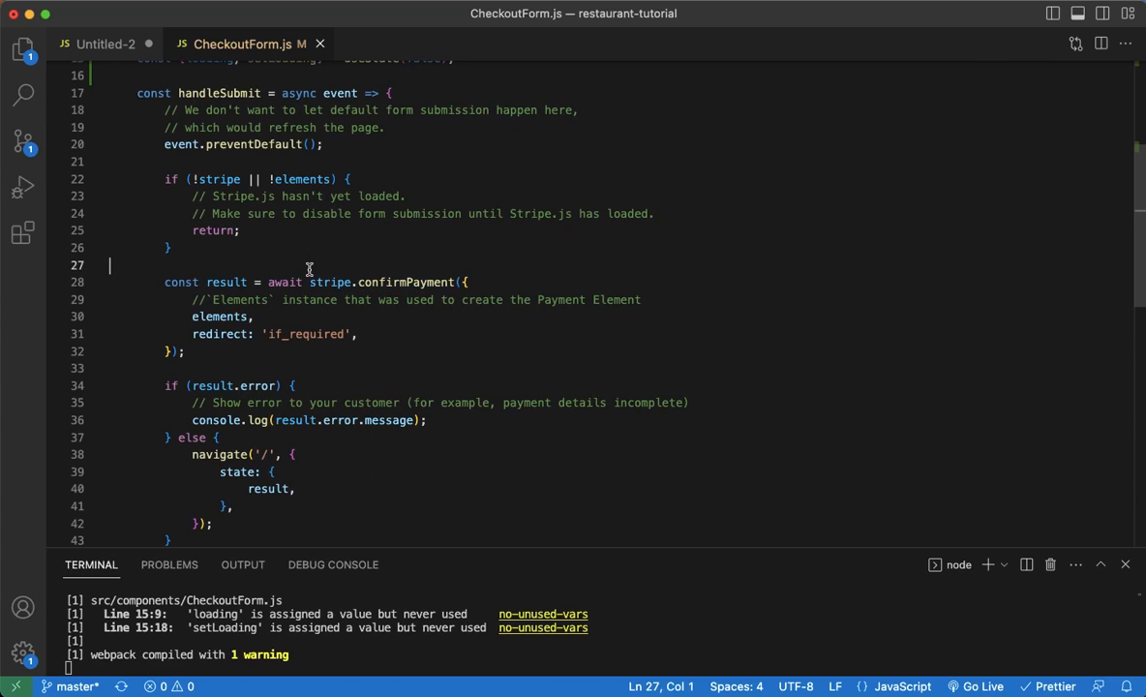
pyautogui.write('set')
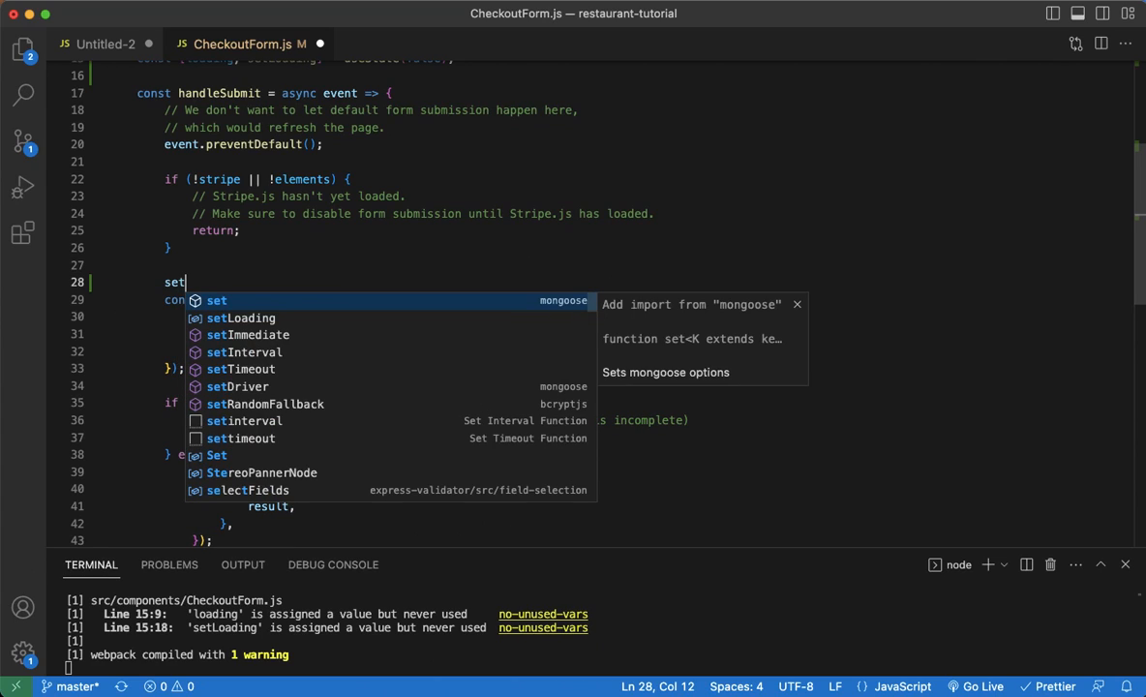
pyautogui.write('Loading()')
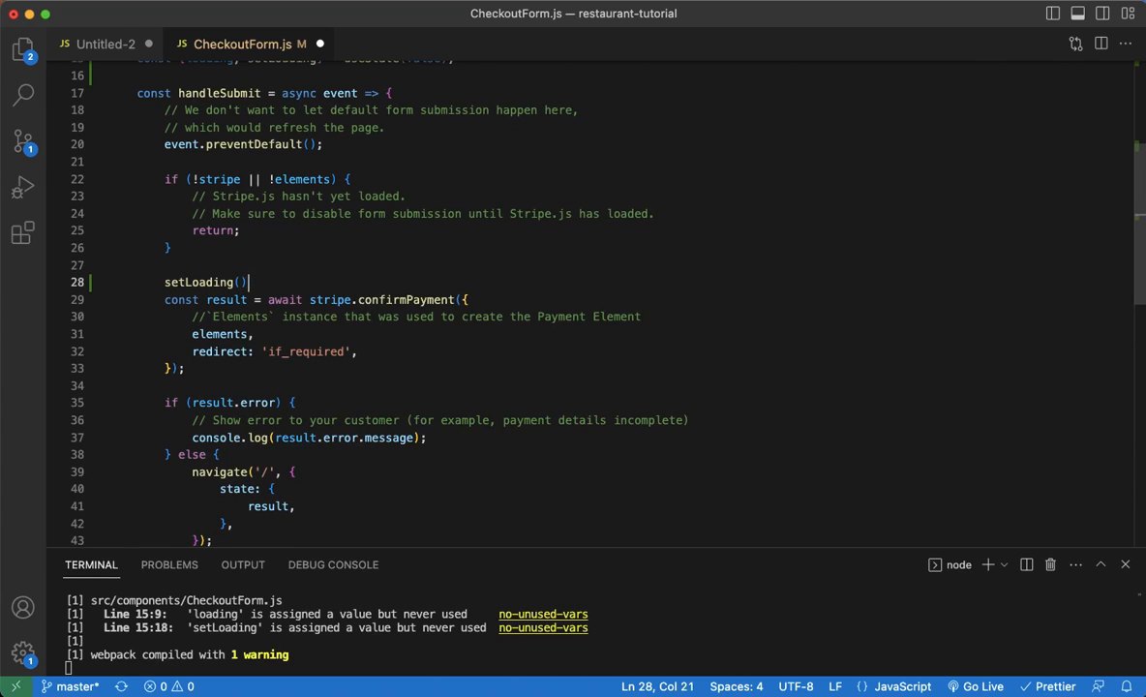
pyautogui.write('true')
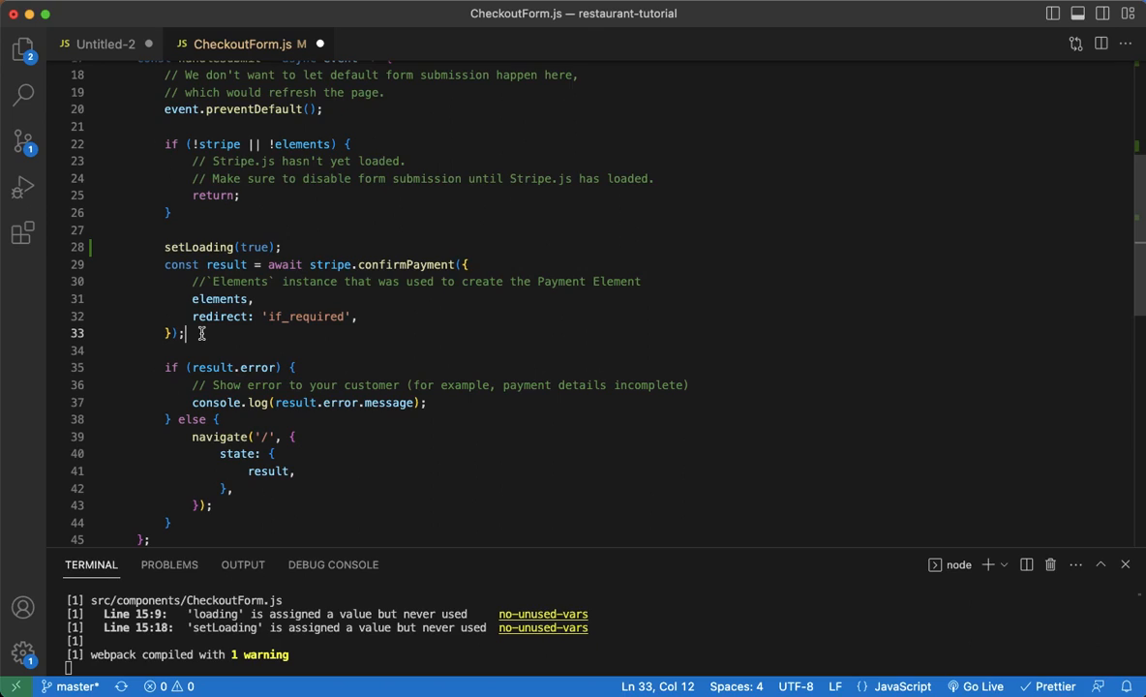
# Call setLoading(false) right after the confirmPayment call and save
pyautogui.press('Enter')
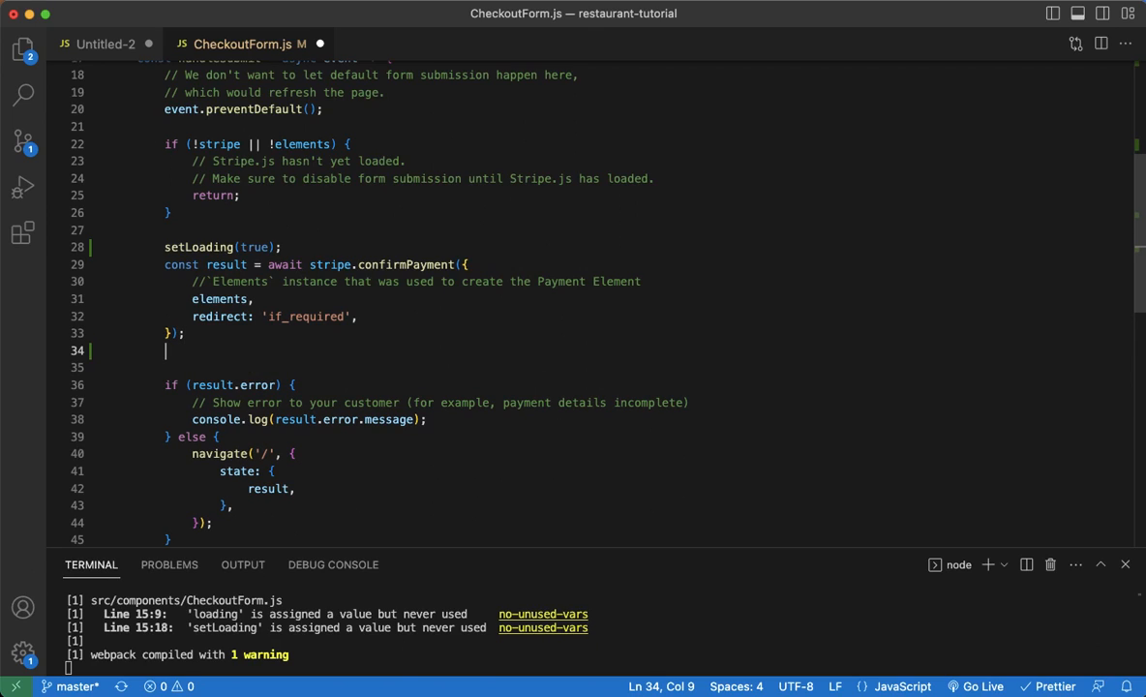
pyautogui.write('setLoading')
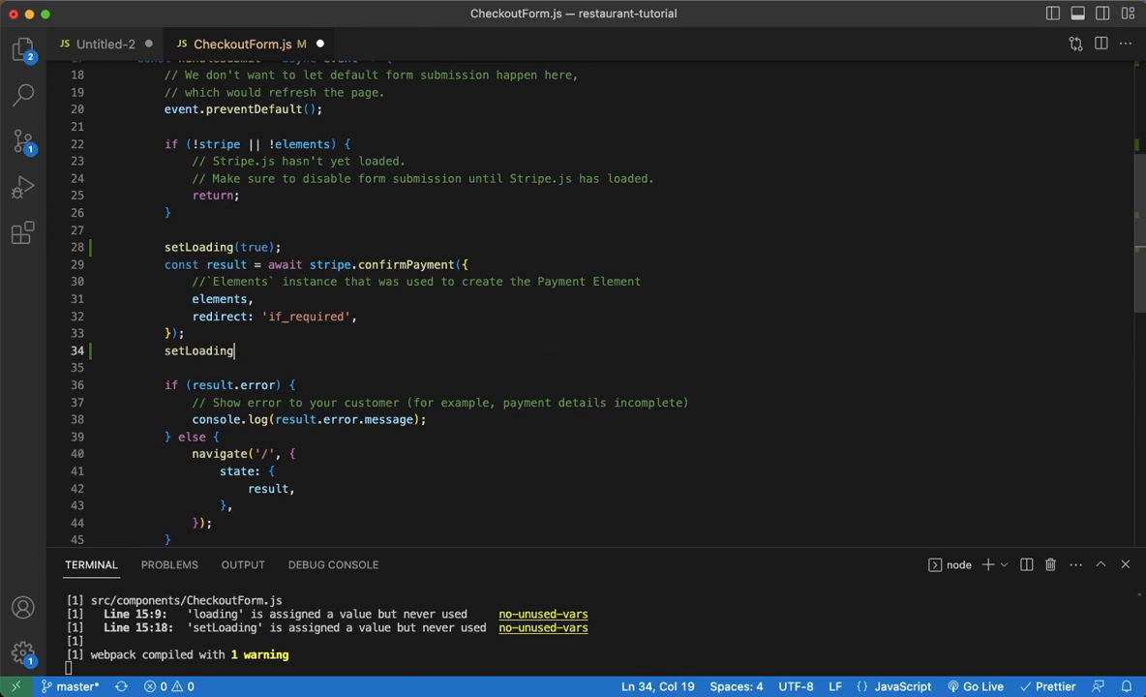
pyautogui.write('(false);')
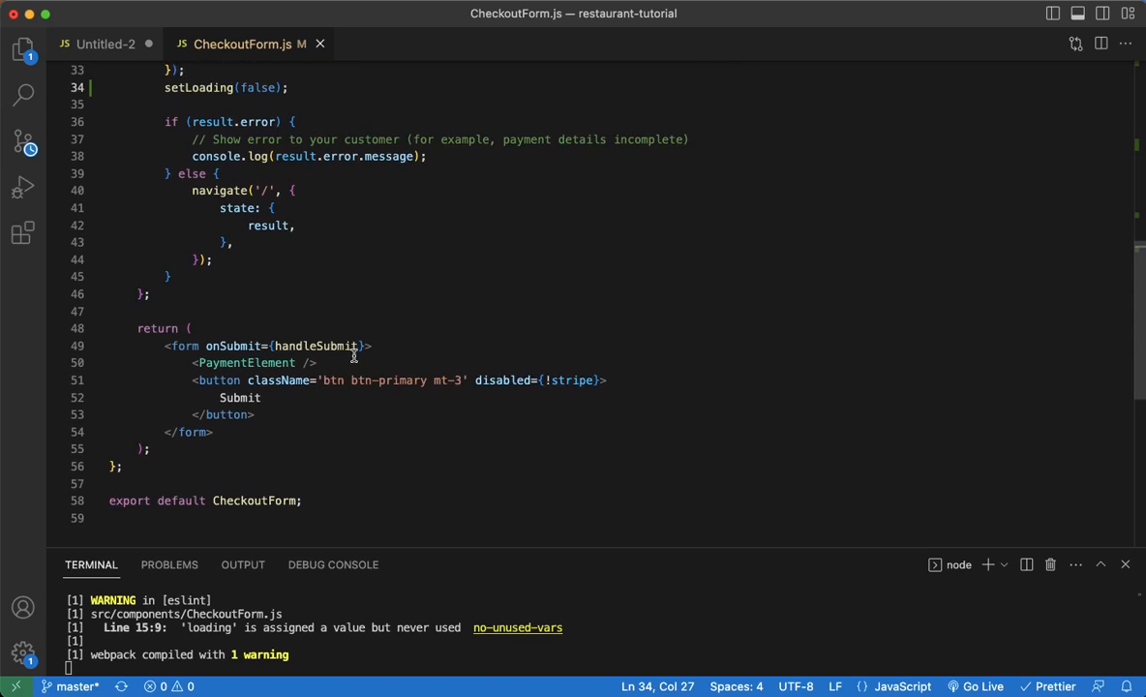
# Replace the button's Submit label with a loading ternary rendering a span with className 'fa fa-spinner fa-spin'
pyautogui.scroll(-3)
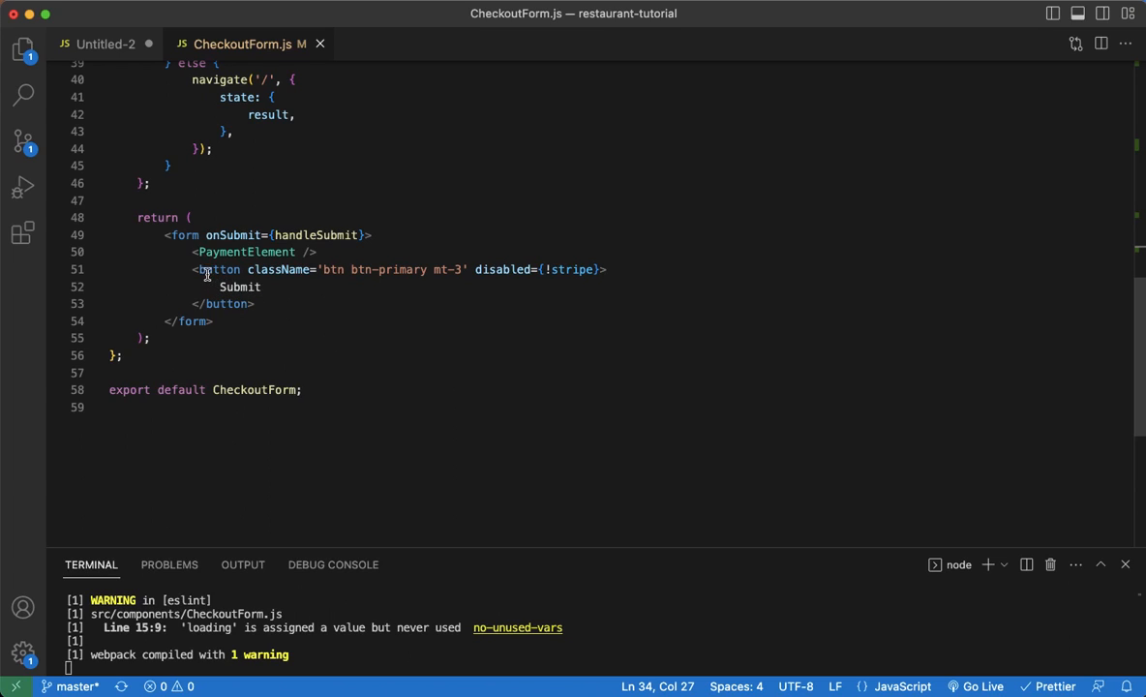
pyautogui.moveTo(325, 296)
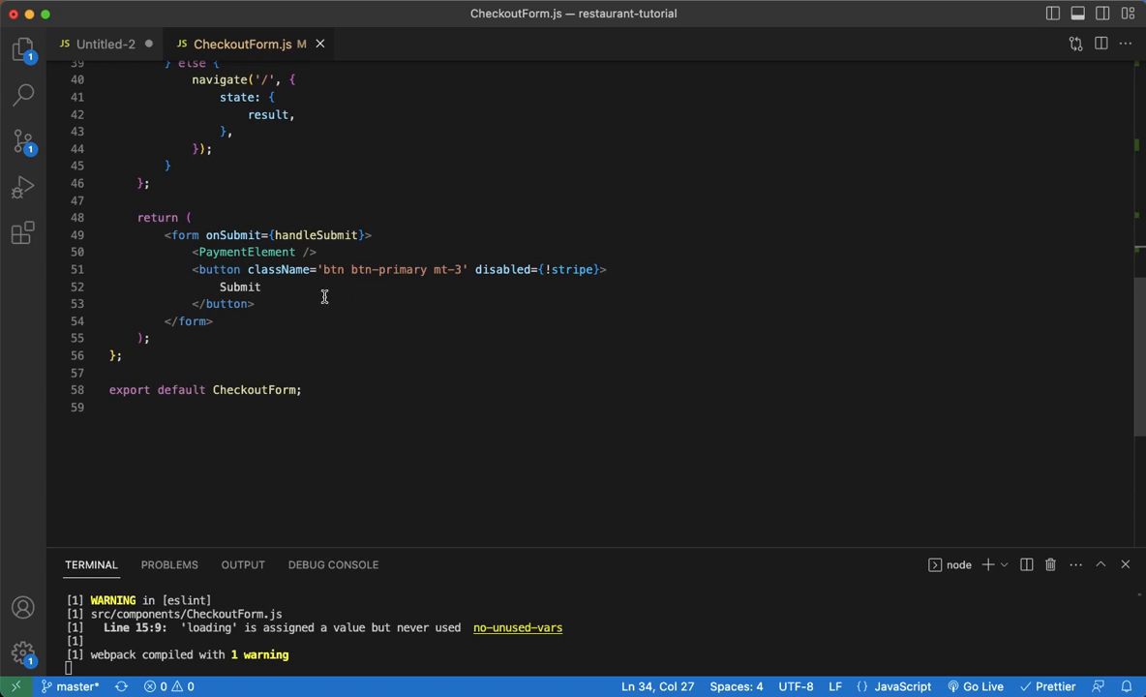
pyautogui.moveTo(406, 281)
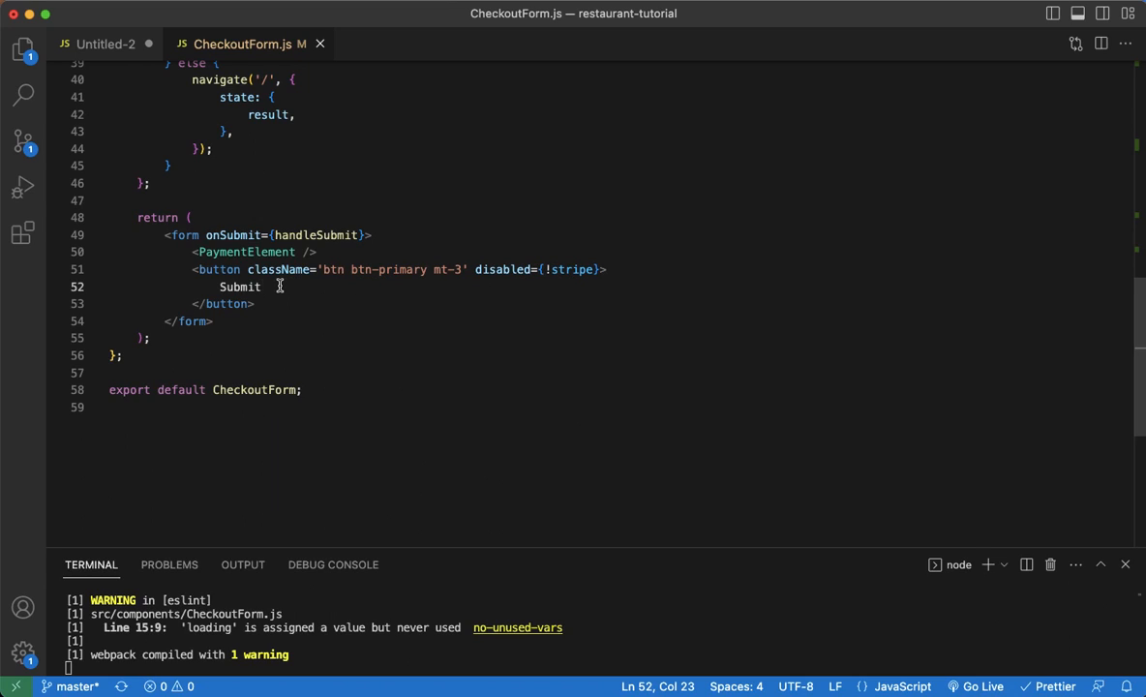
pyautogui.press('Backspace')
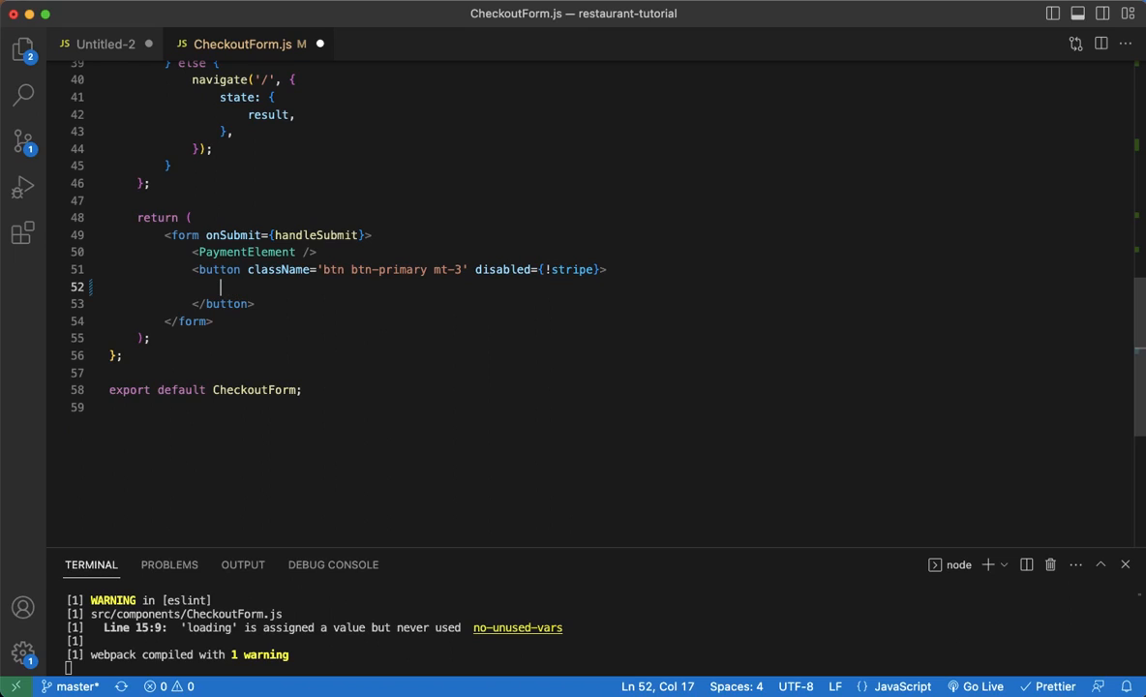
pyautogui.write('{}')
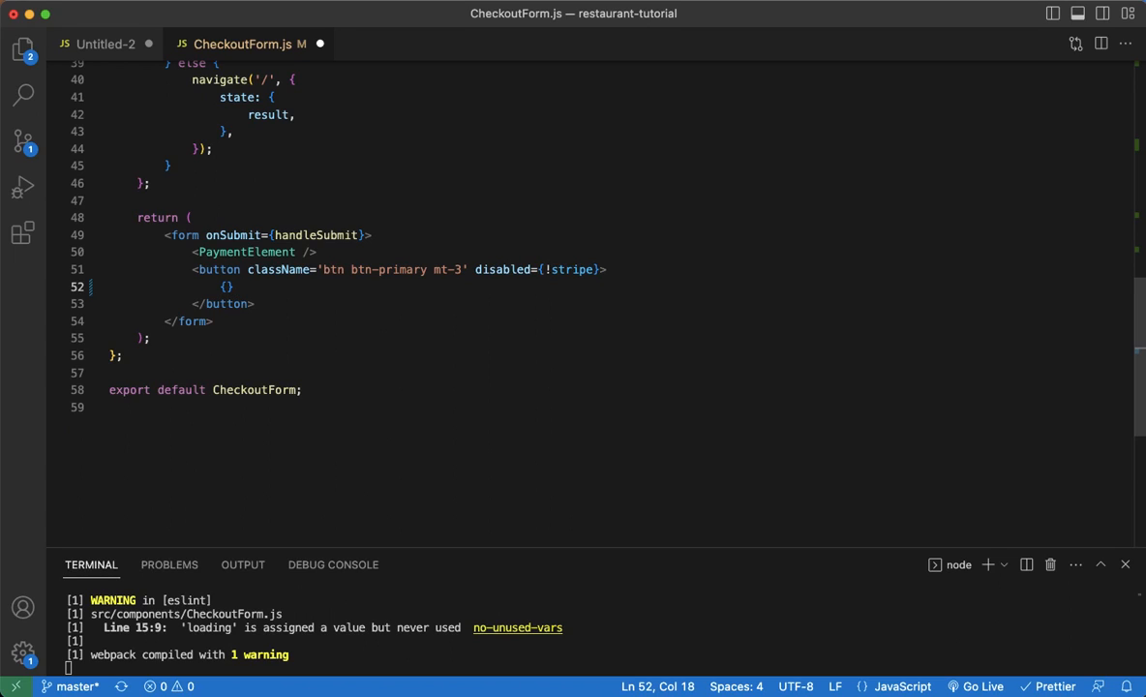
pyautogui.write('loading ? () : (')
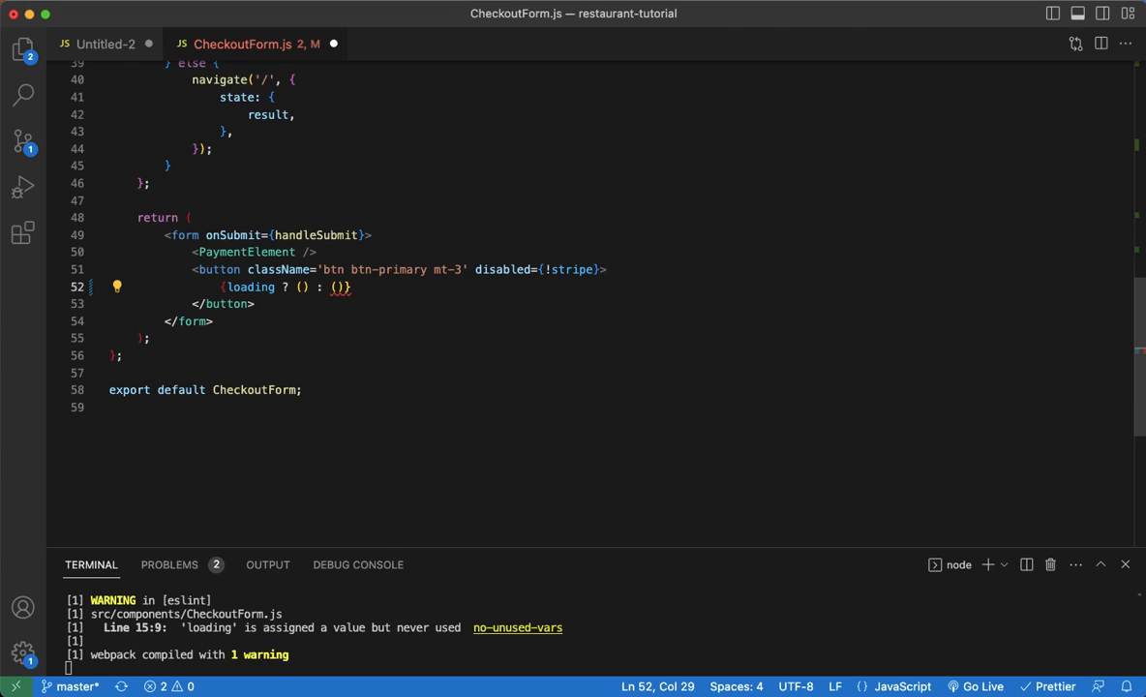
pyautogui.write('<span></span>')
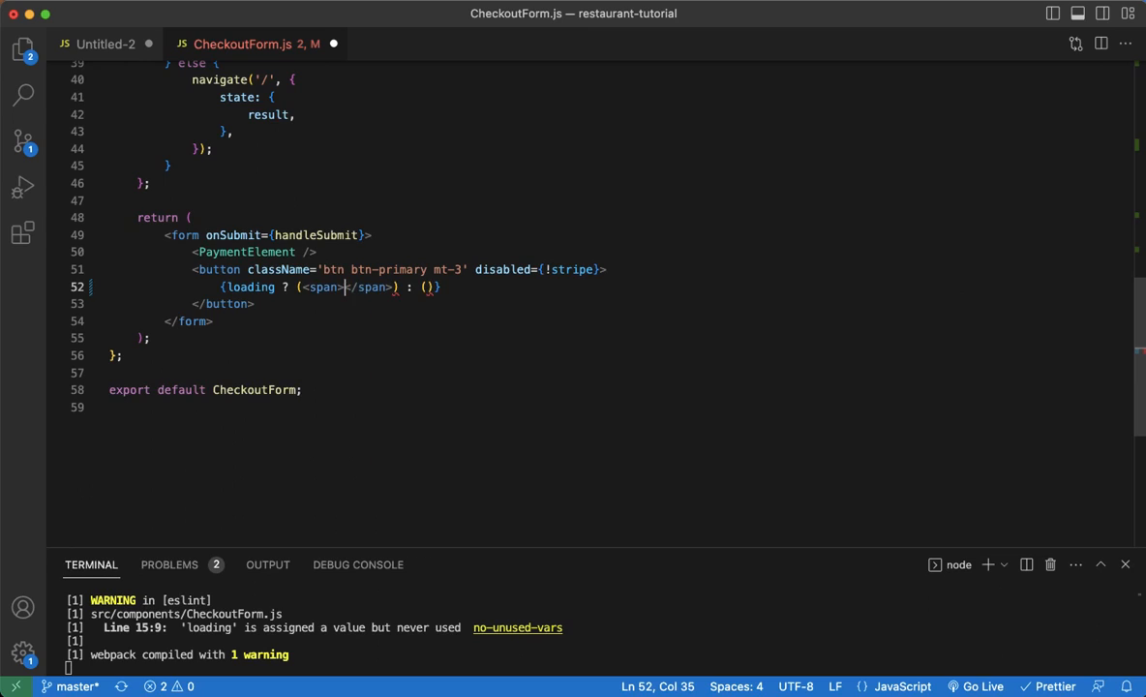
pyautogui.write("className='")
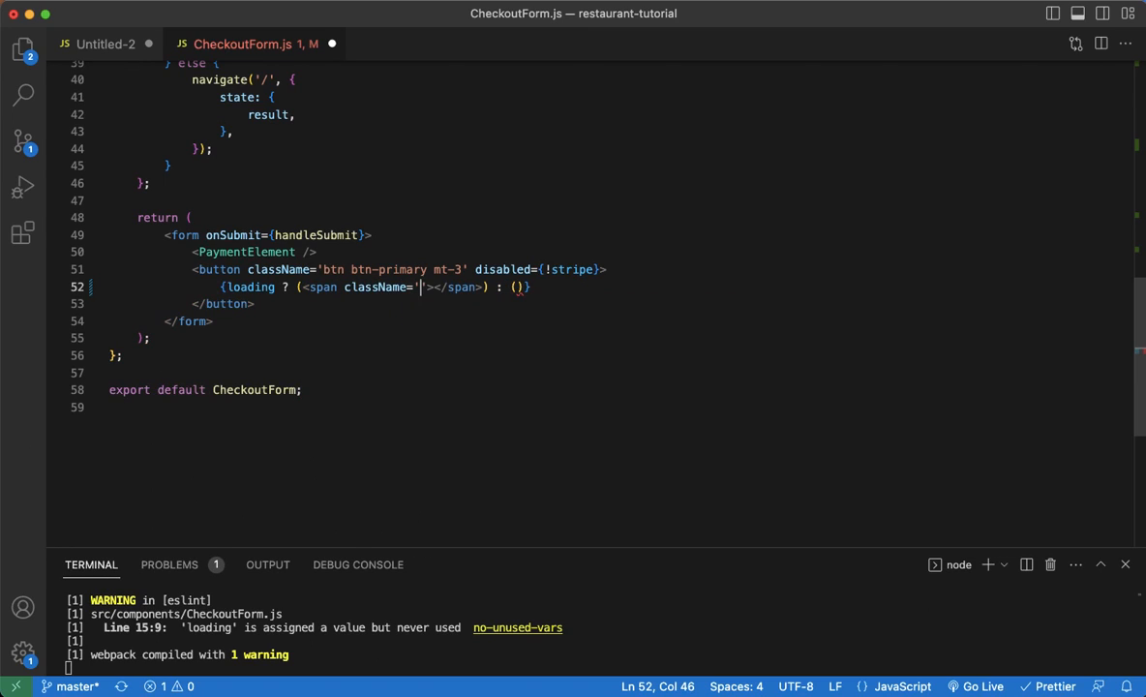
pyautogui.write('fa fa-')
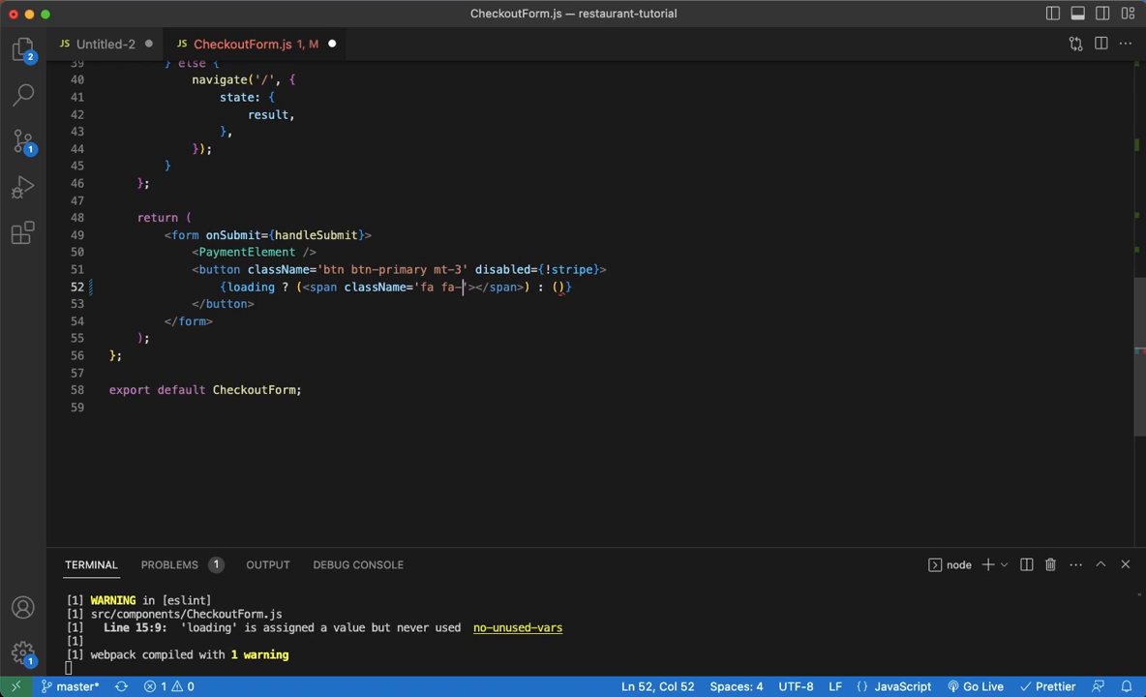
pyautogui.write('spinner')
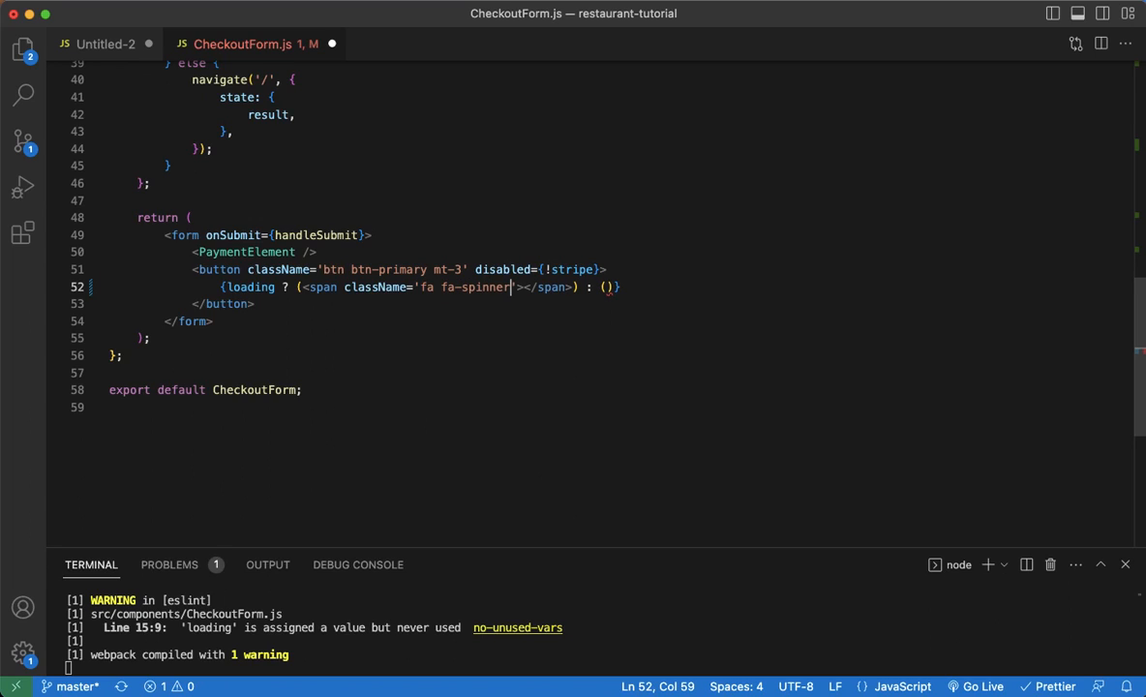
pyautogui.write('fa-sp')
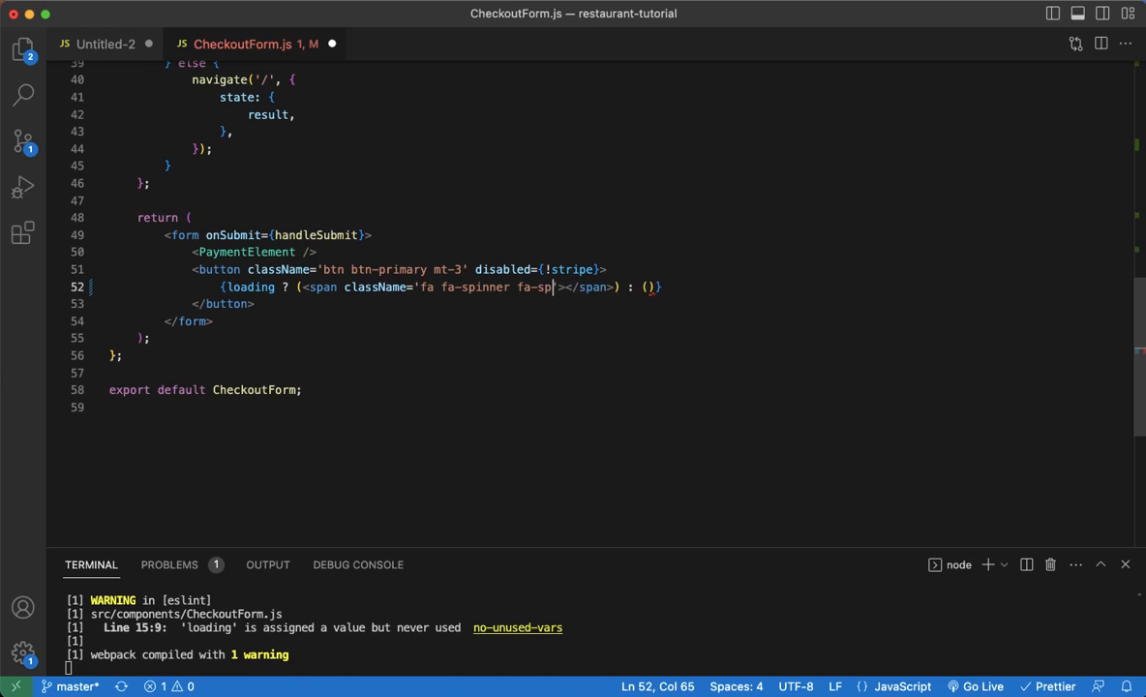
pyautogui.write("in'")
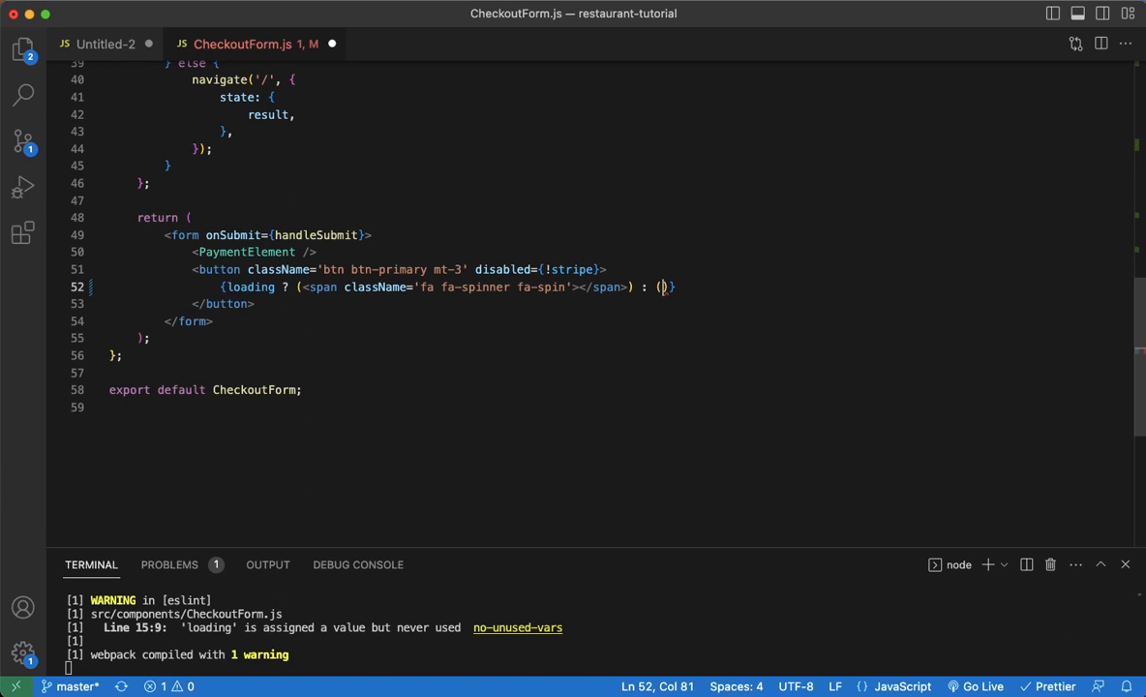
# Have the ternary show 'Pay now' when not loading
pyautogui.write("''")
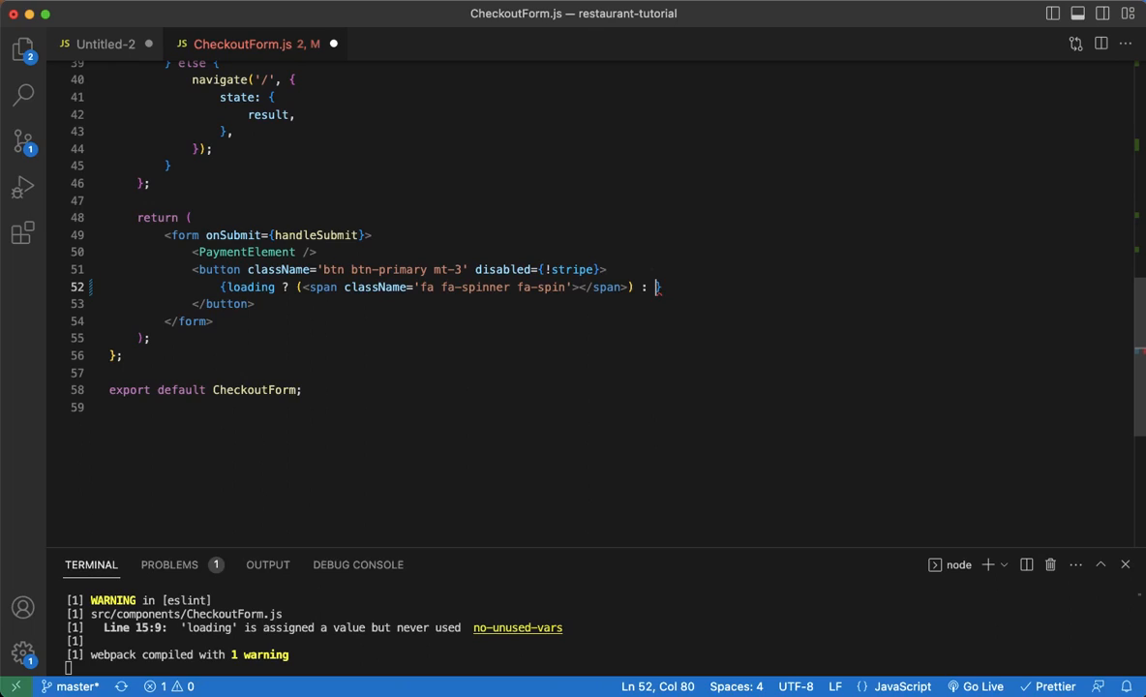
pyautogui.write("'Pay n'")
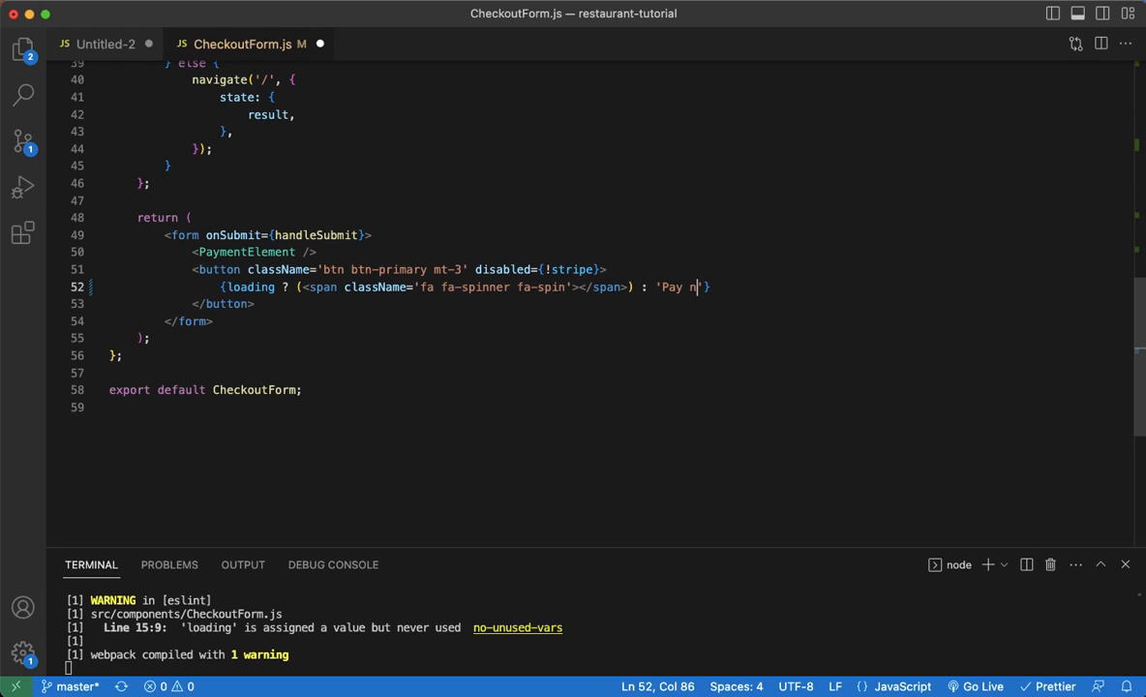
pyautogui.write("ow'")
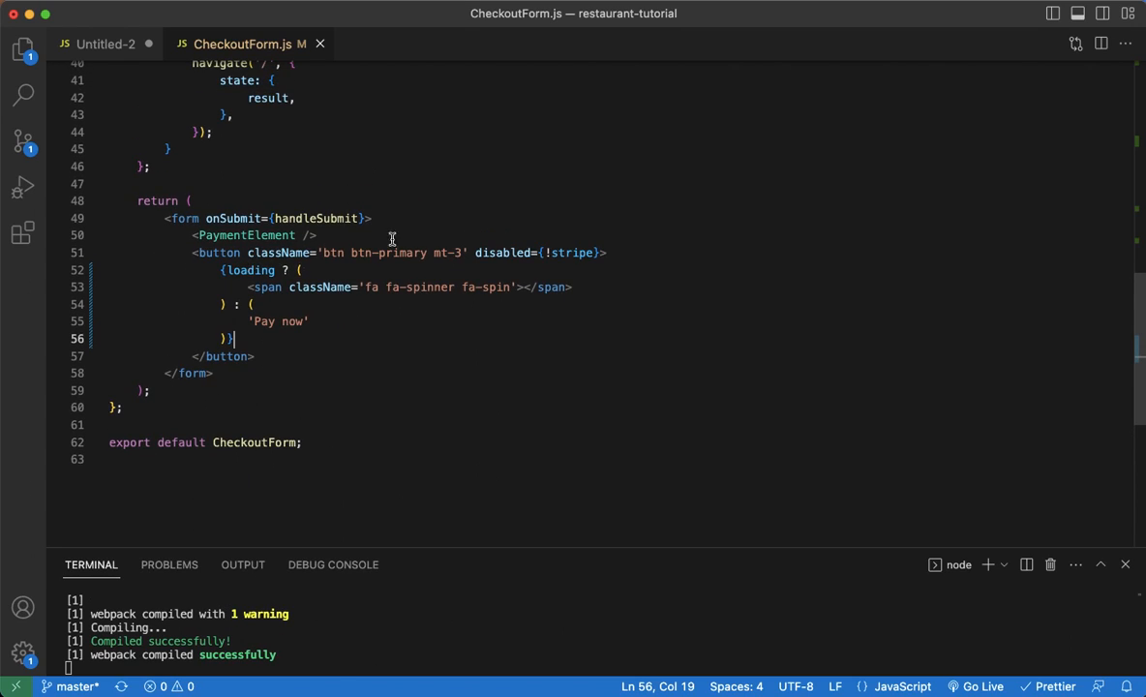
pyautogui.moveTo(453, 236)
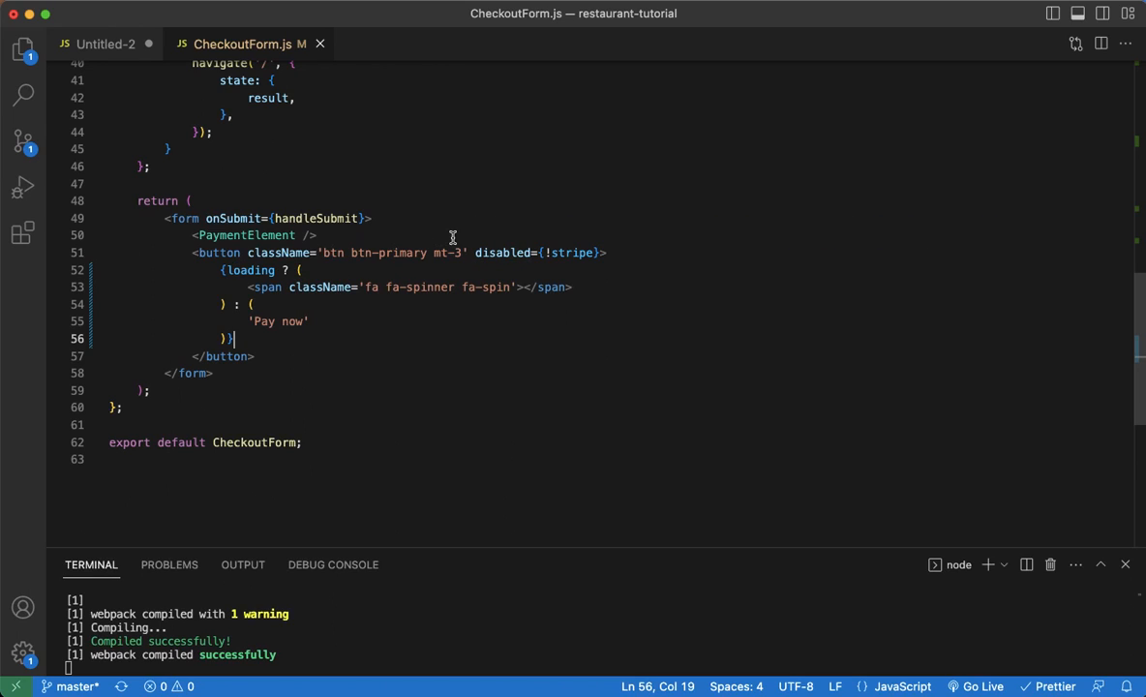
# Extend the button's disabled condition to {!stripe && !elements && loading} and save
pyautogui.doubleClick(504, 252)
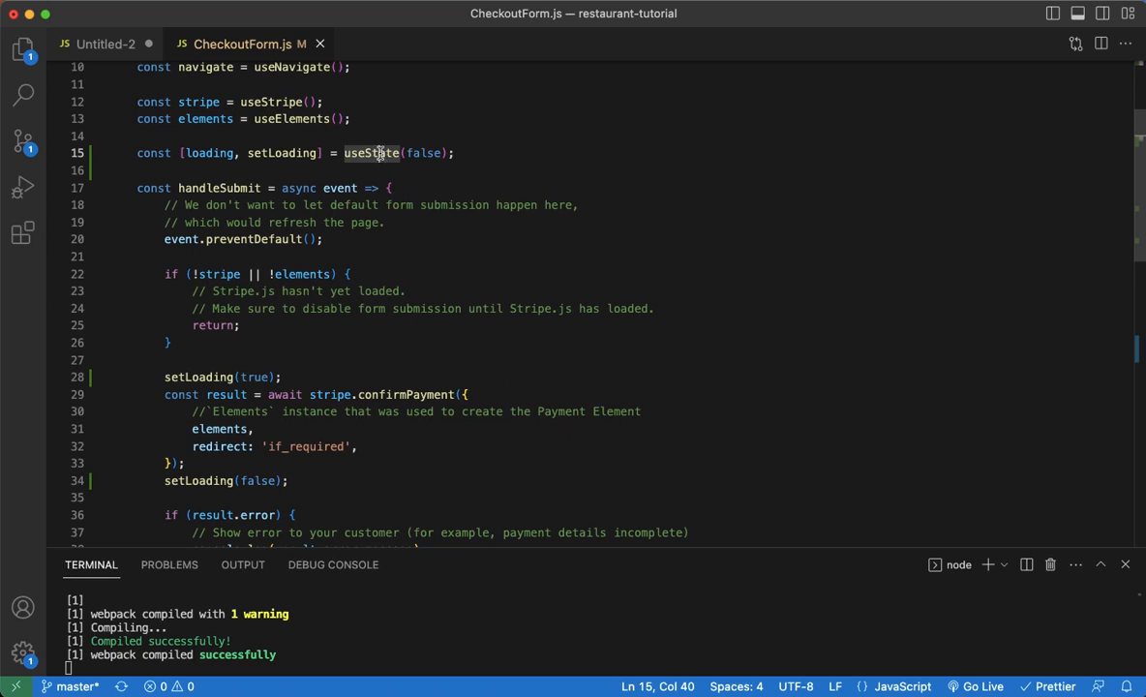
pyautogui.scroll(-3)
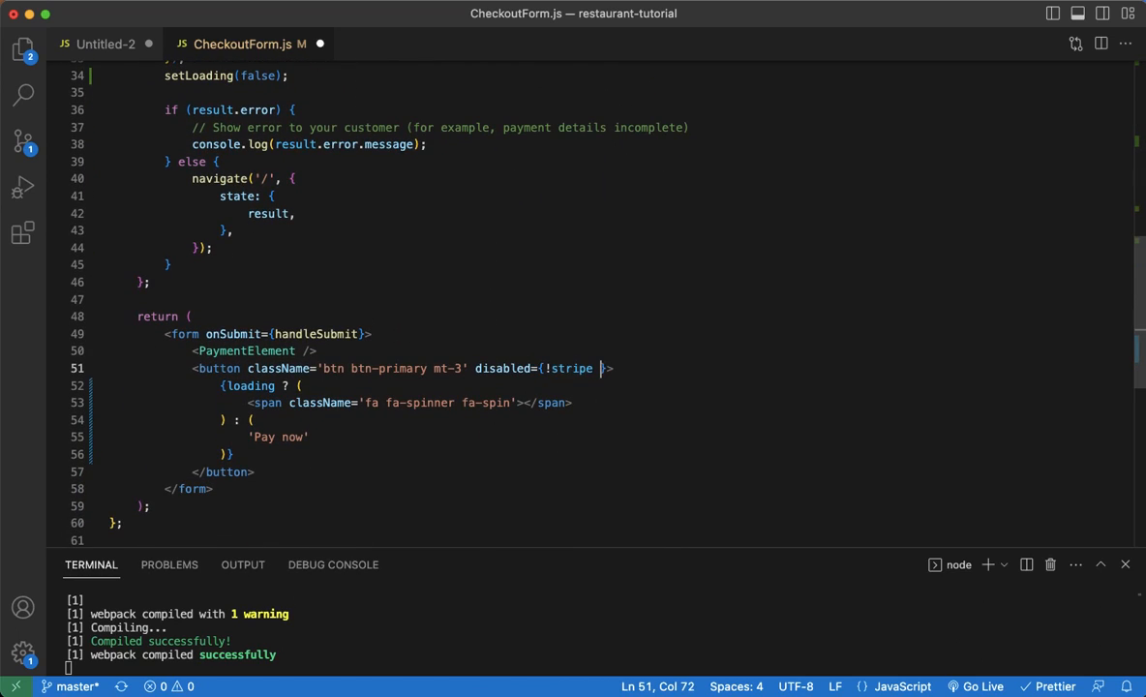
pyautogui.write('&&')
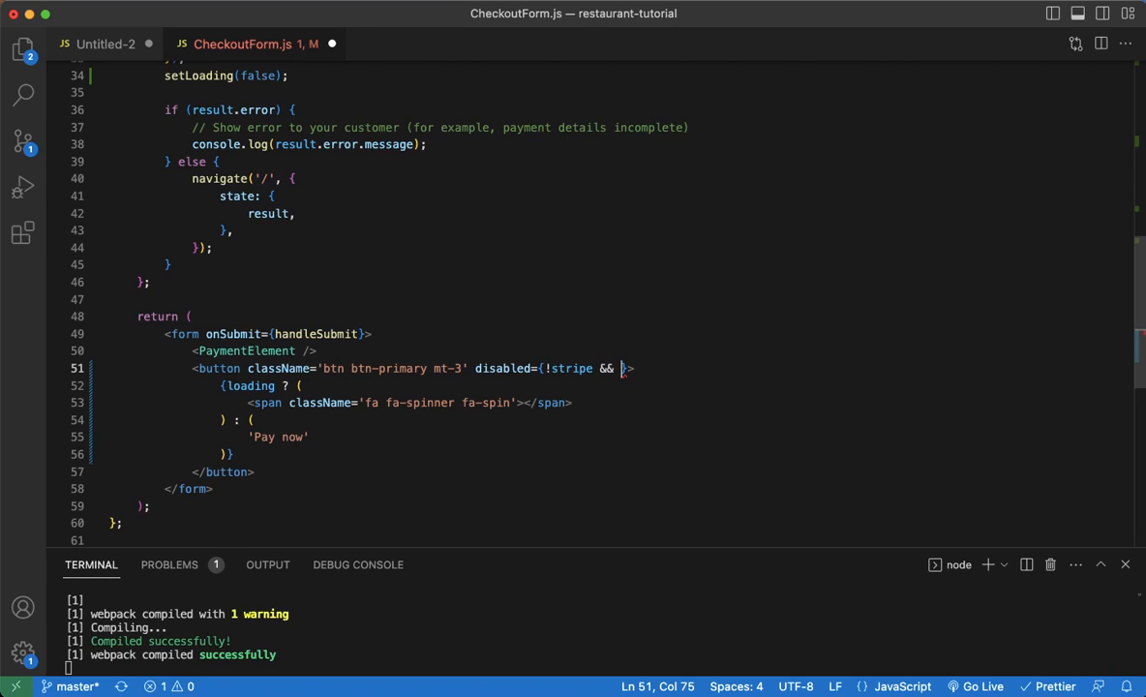
pyautogui.write('!elme')
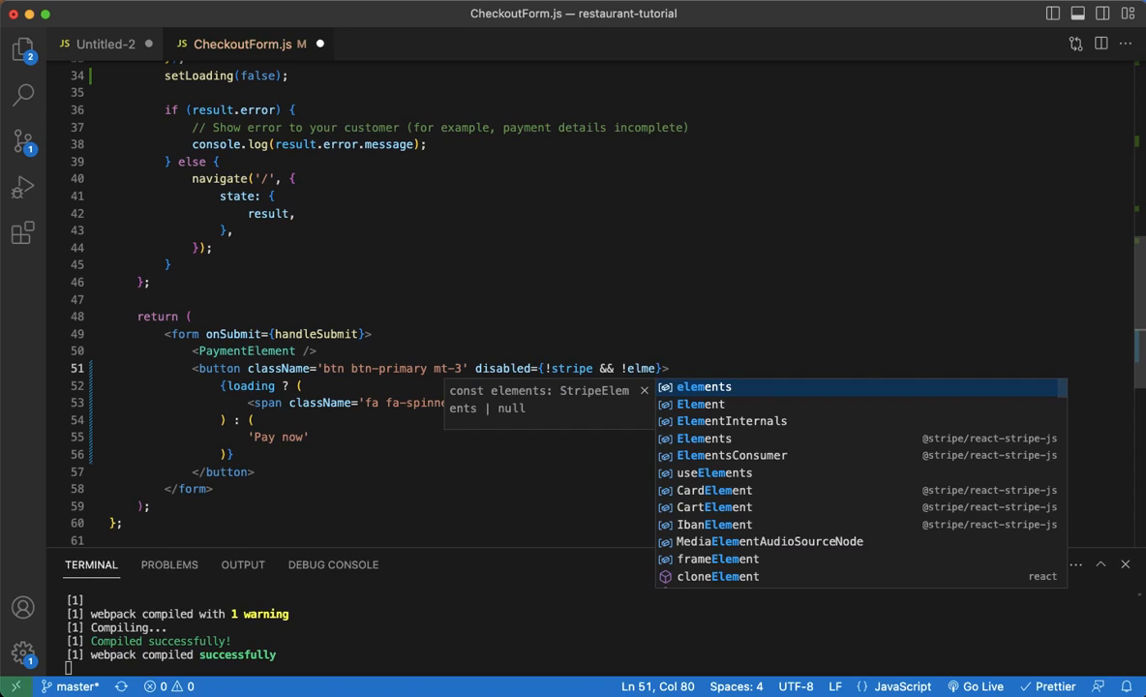
pyautogui.press('Tab')
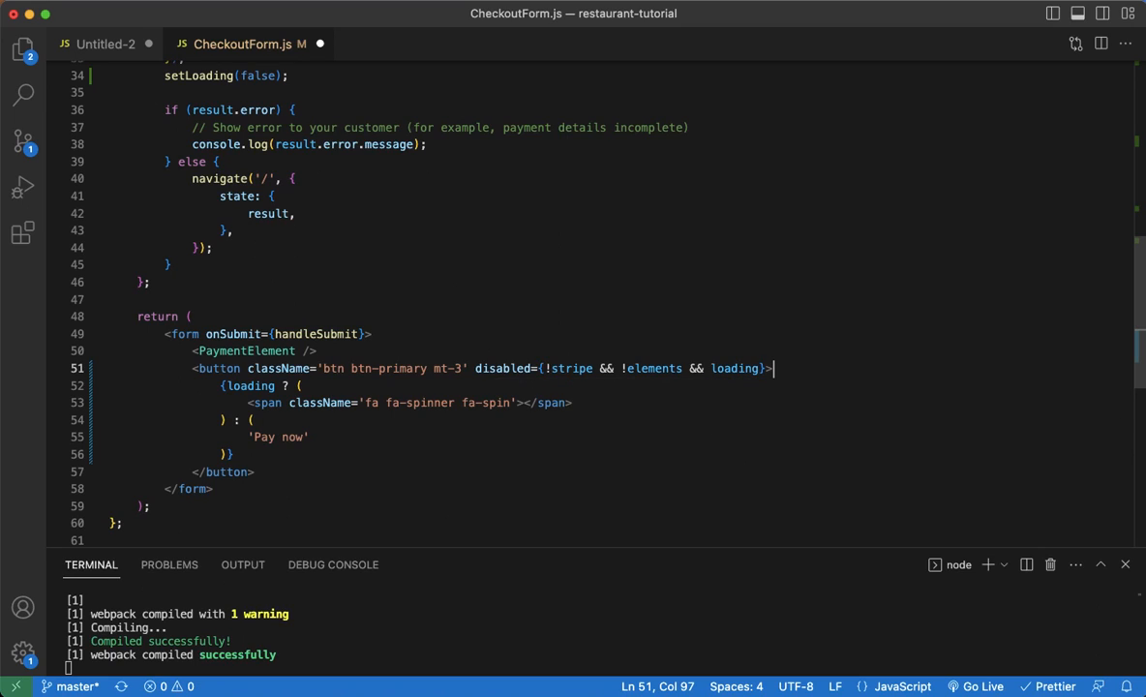
pyautogui.doubleClick(504, 368)
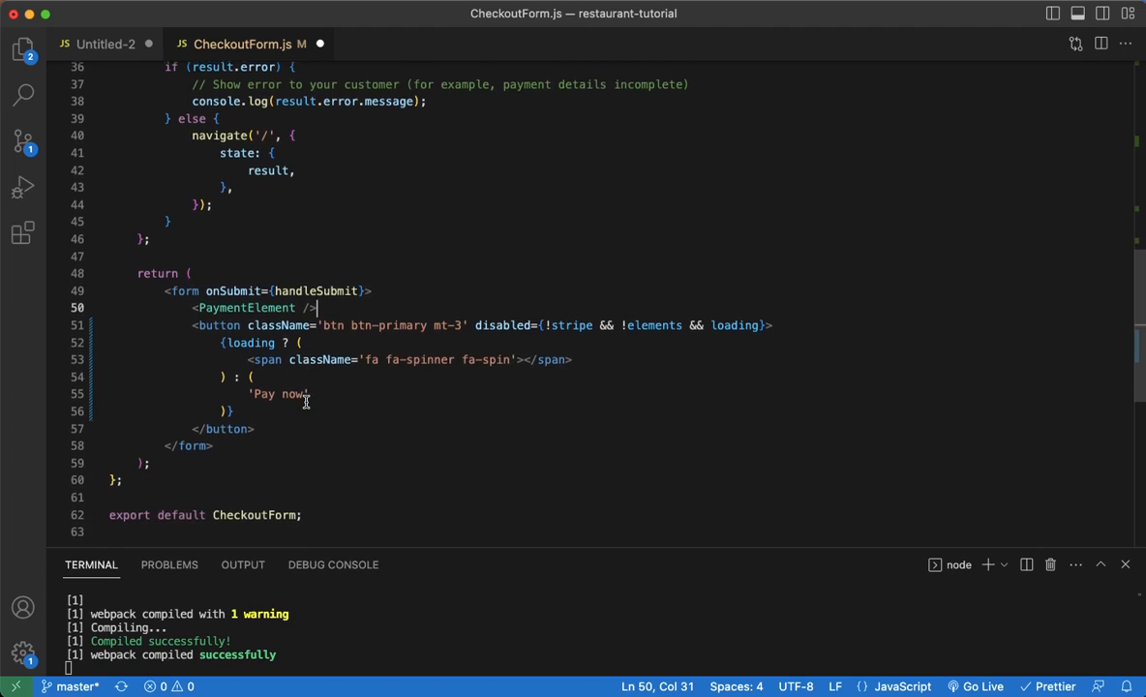
pyautogui.press('Cmd+S')
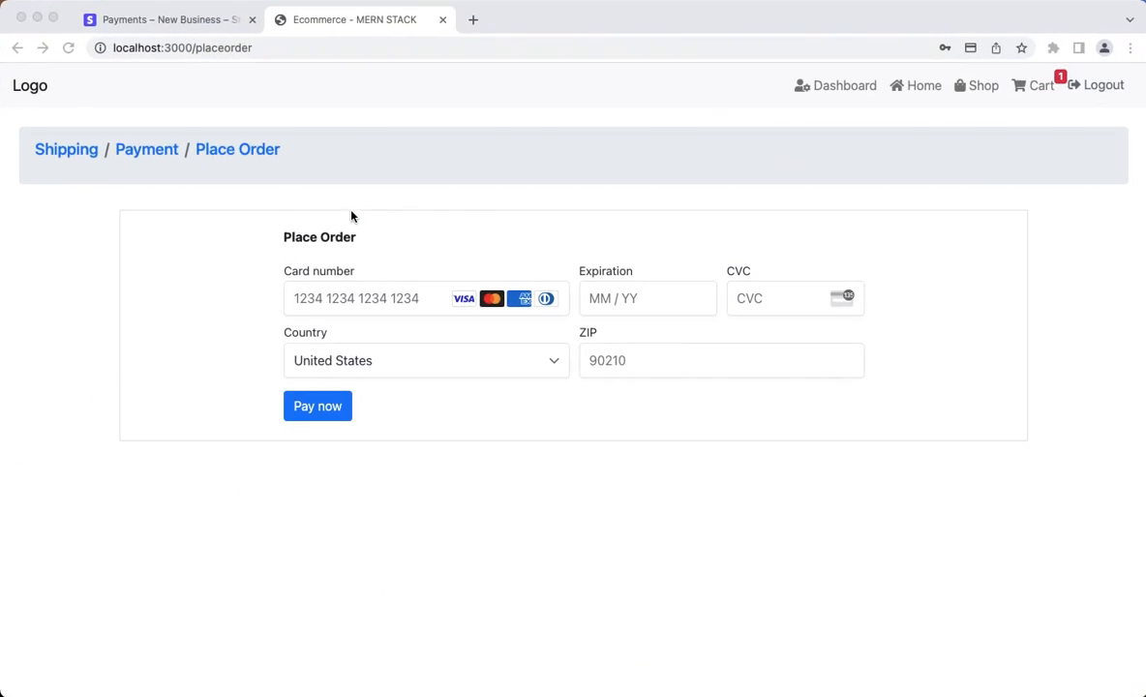
pyautogui.moveTo(500, 401)
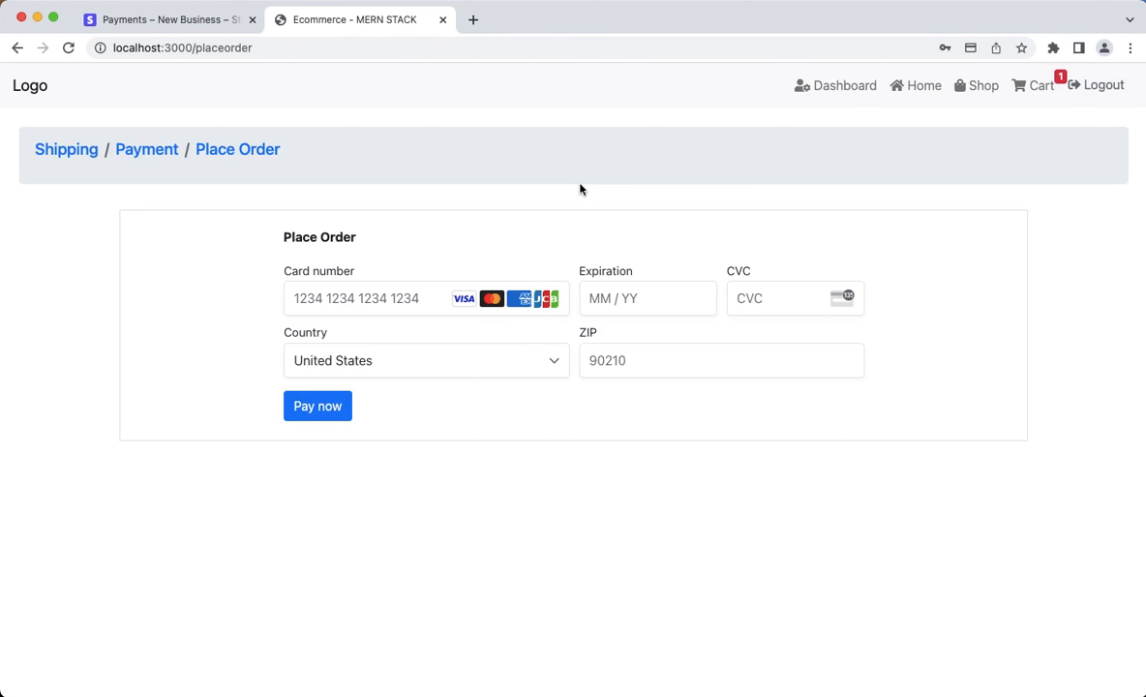
pyautogui.moveTo(945, 155)
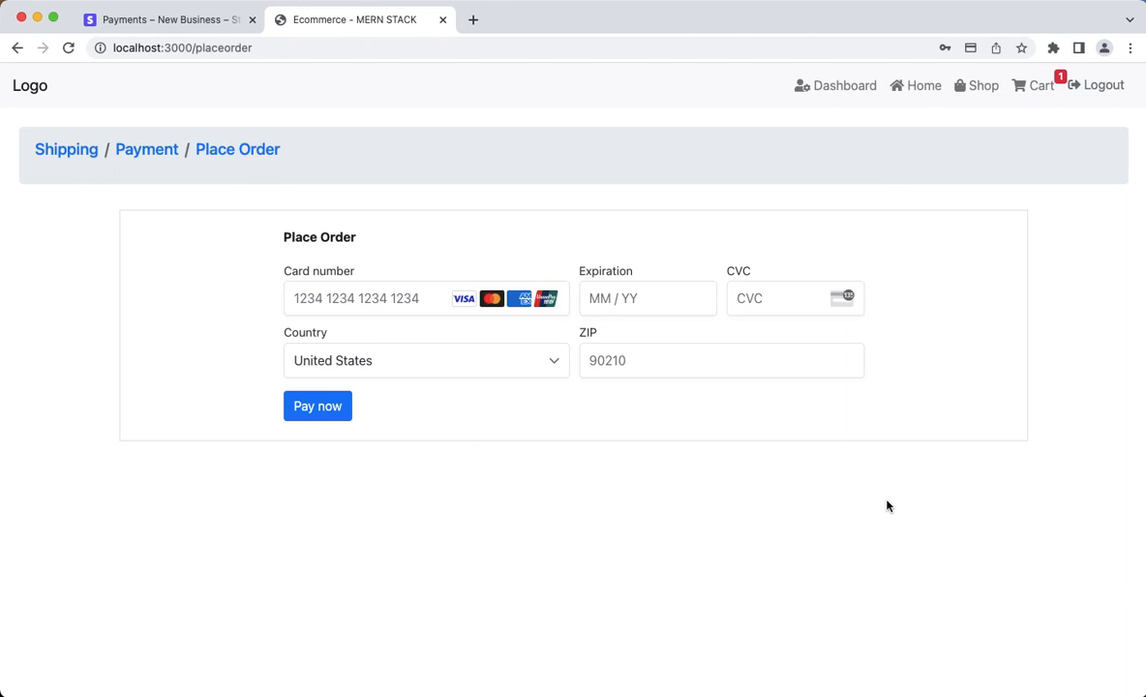
pyautogui.moveTo(916, 191)
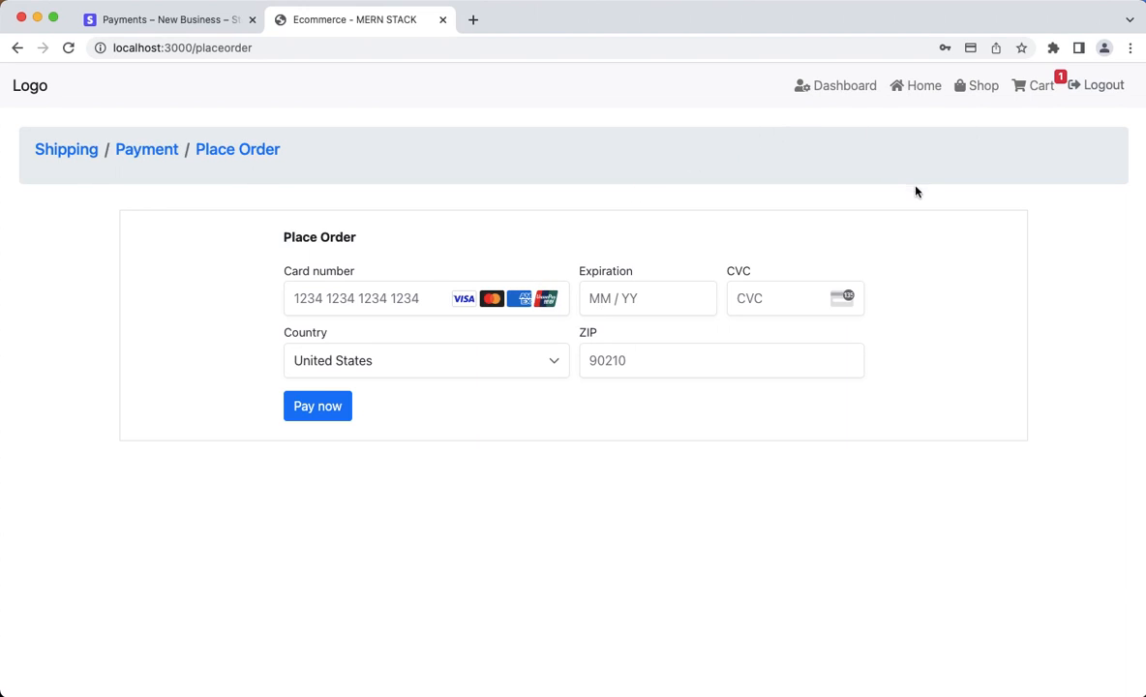
pyautogui.moveTo(922, 85)
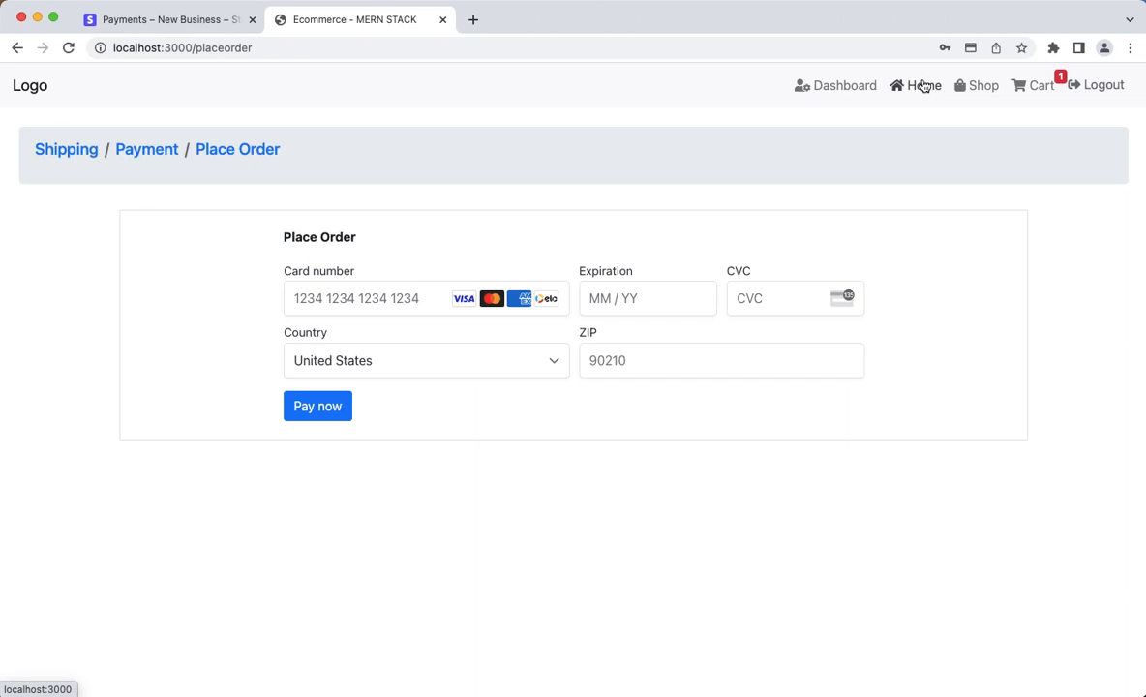
# Go to the store's Home page in Chrome, then to the Shop product listing
pyautogui.click(922, 85)
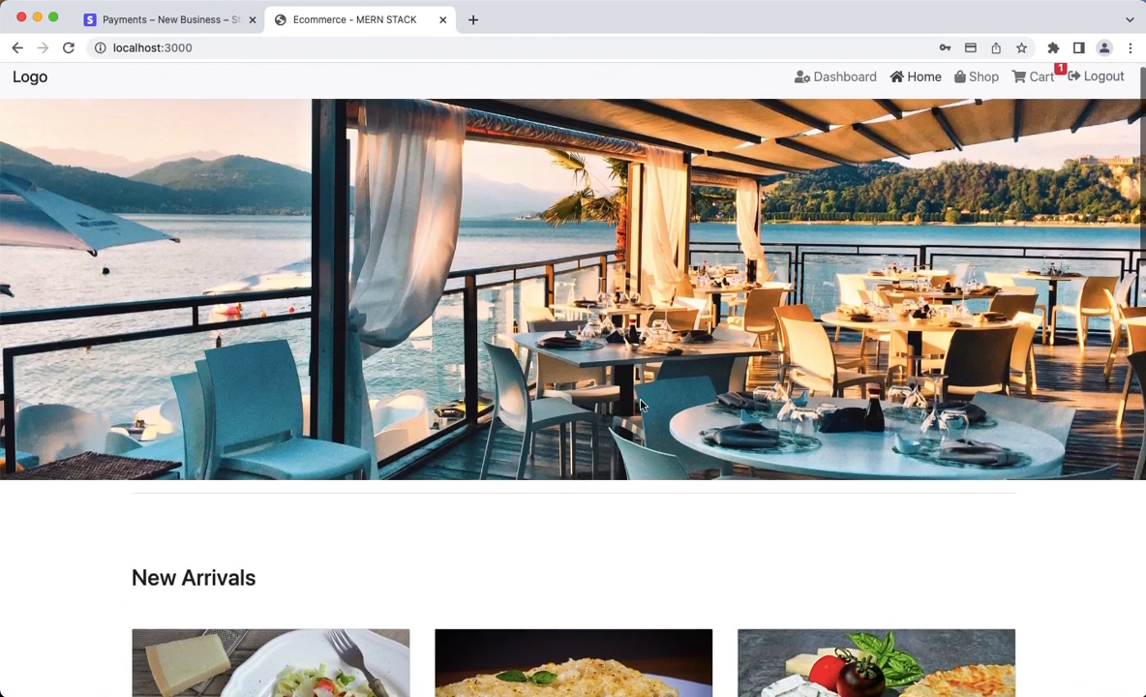
pyautogui.scroll(-3)
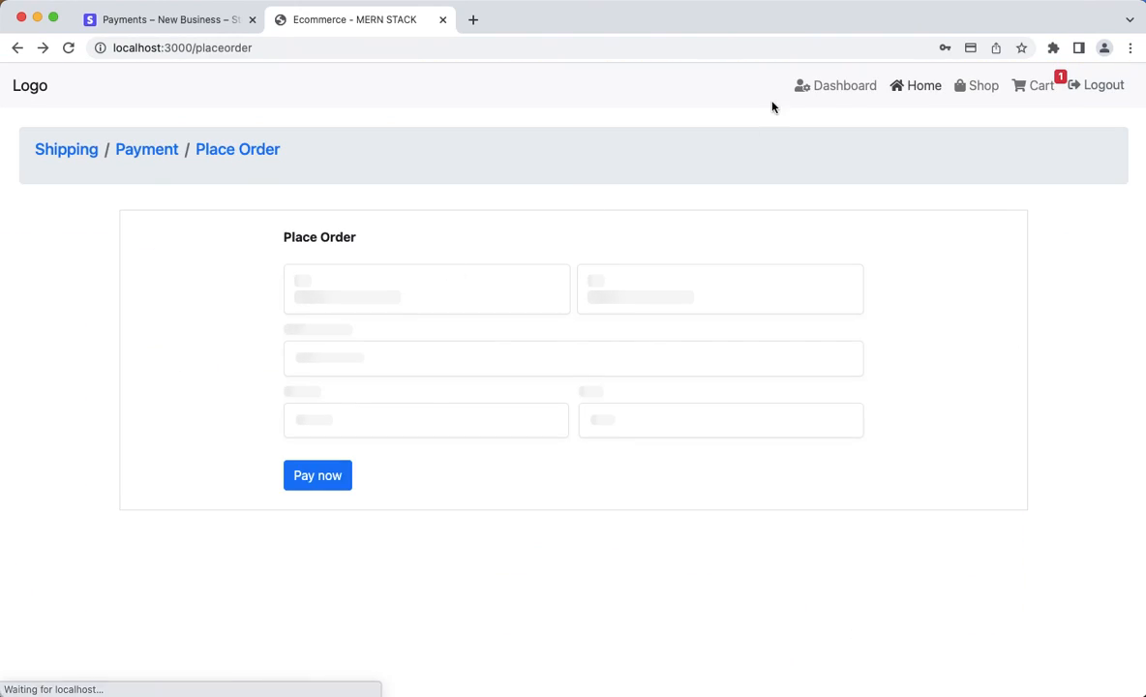
pyautogui.click(984, 85)
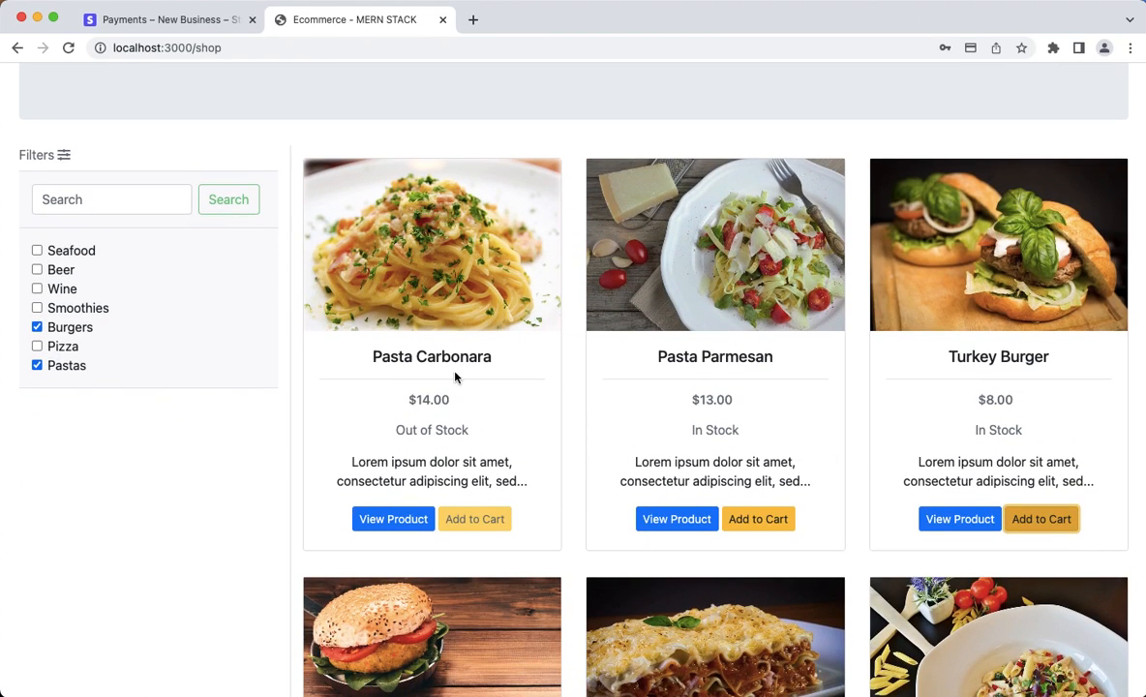
# Search the shop for 'burger', narrowing results to Veggie and Turkey Burger
pyautogui.scroll(-3)
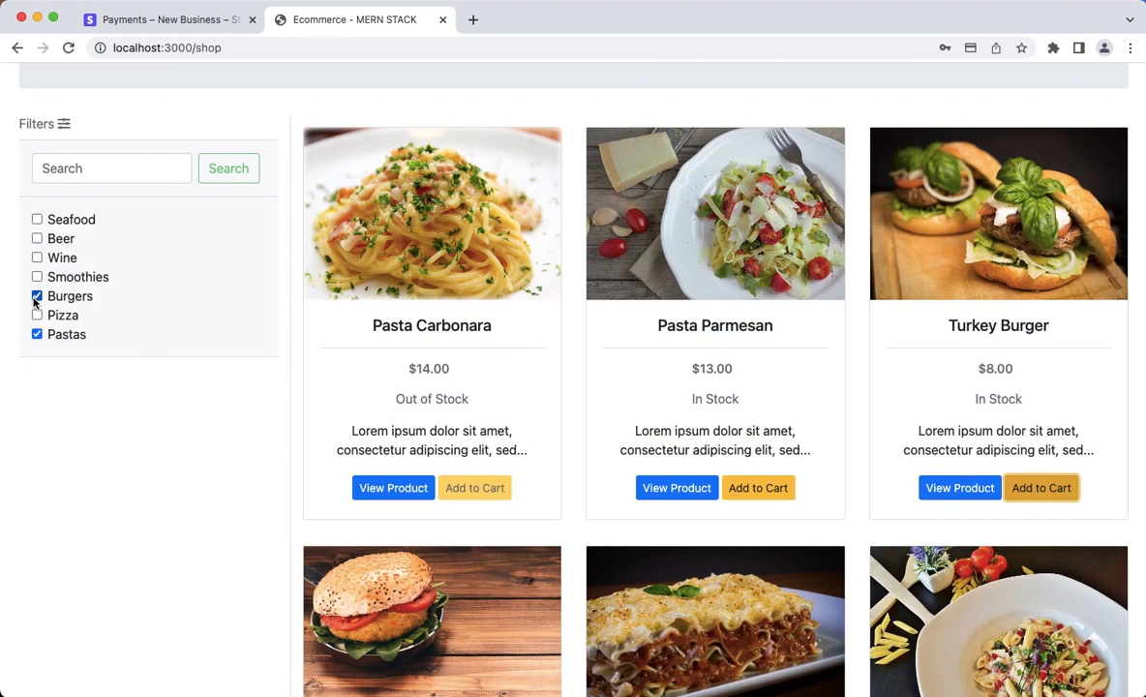
pyautogui.scroll(-3)
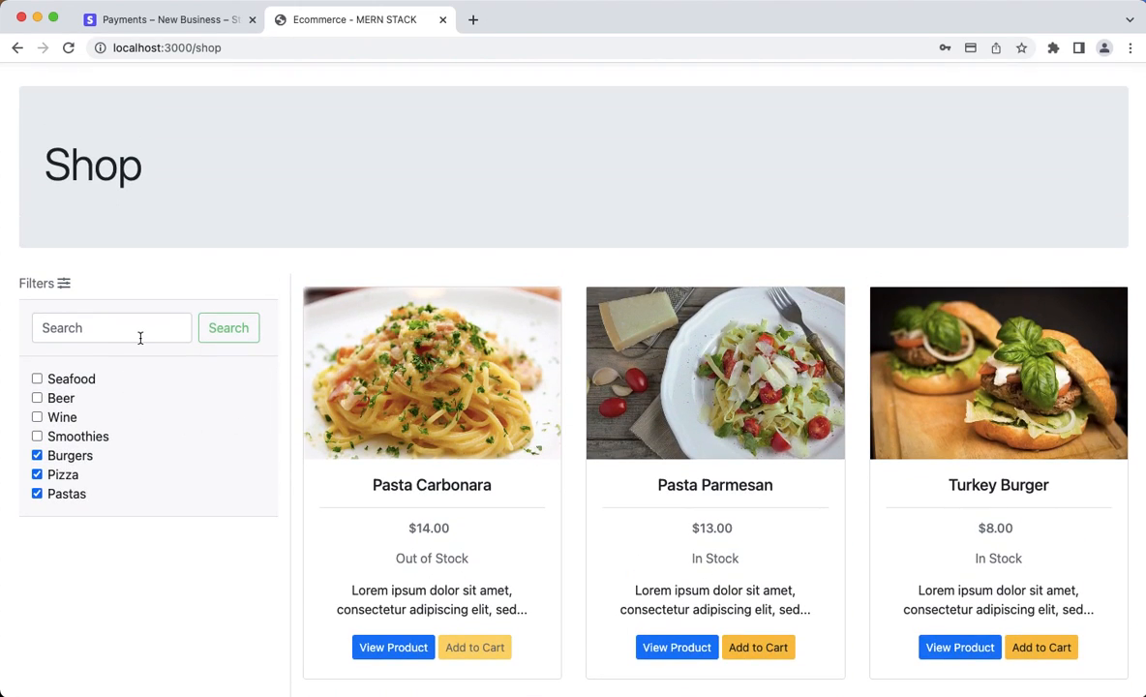
pyautogui.click(37, 494)
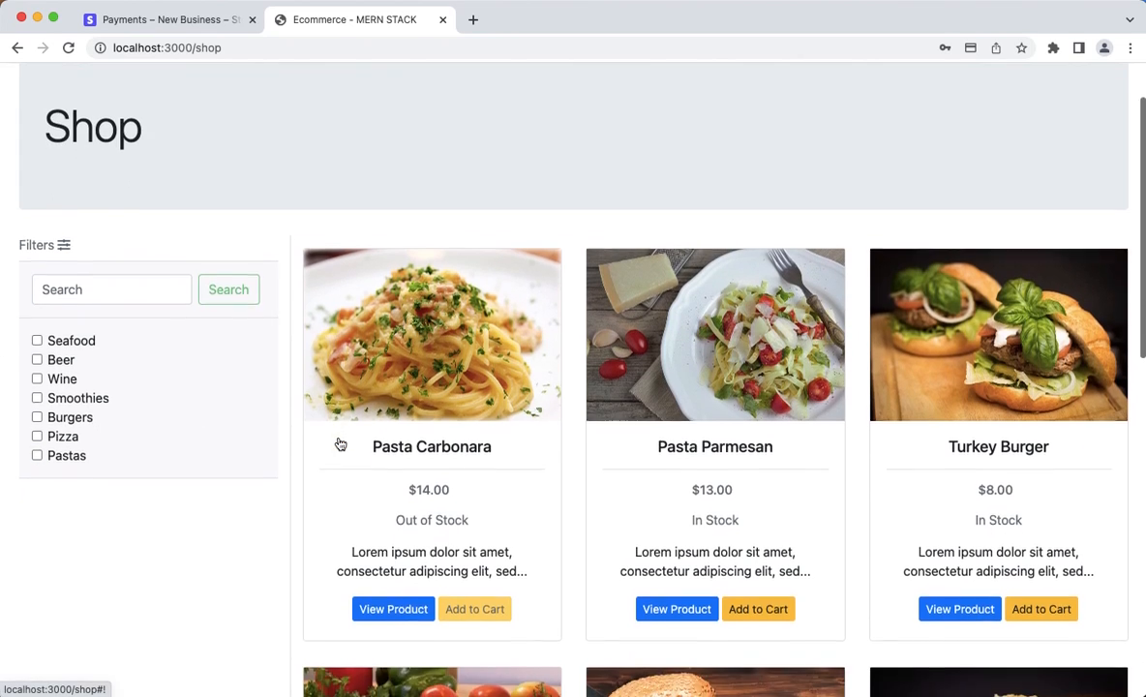
pyautogui.scroll(-3)
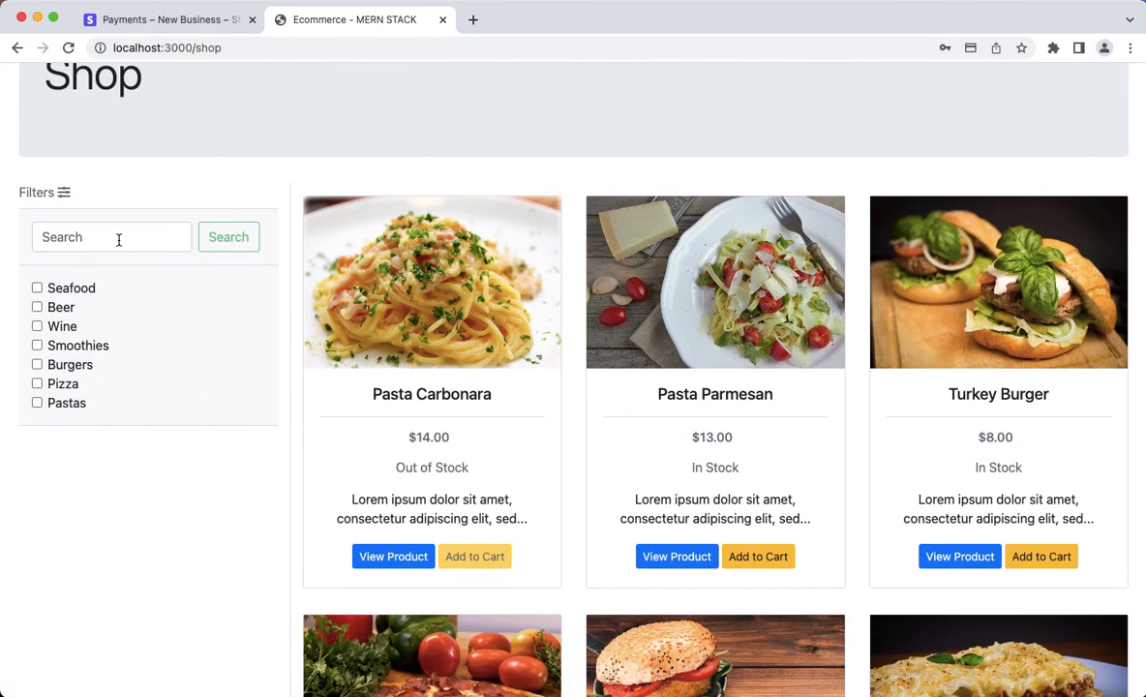
pyautogui.write('bur')
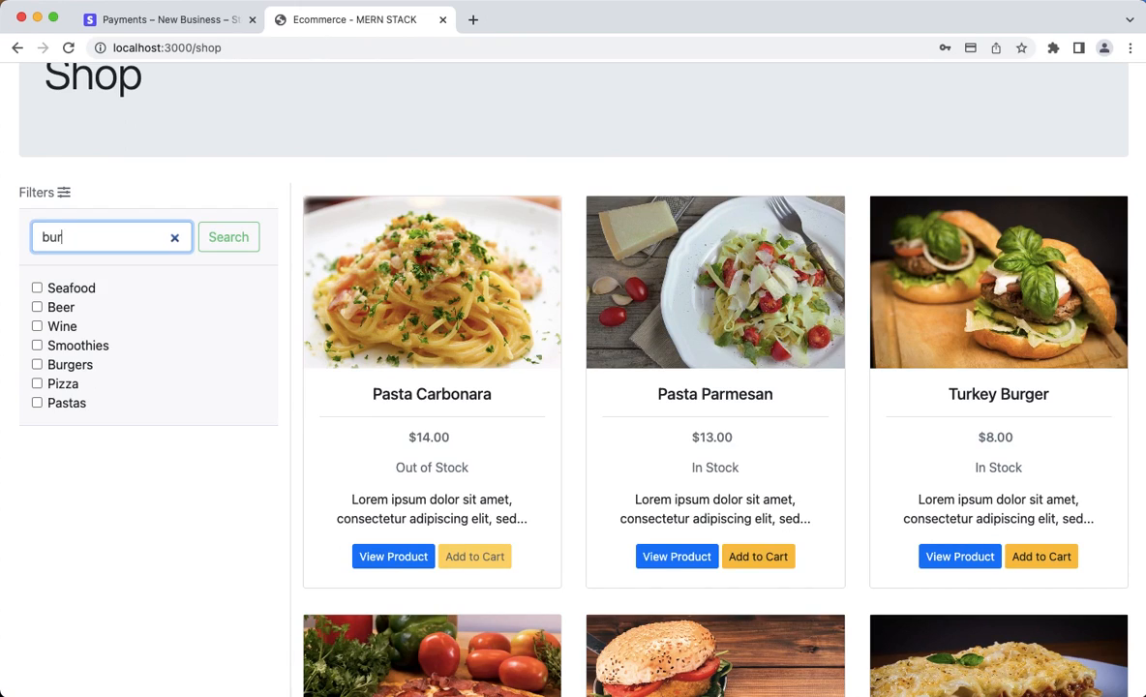
pyautogui.click(228, 236)
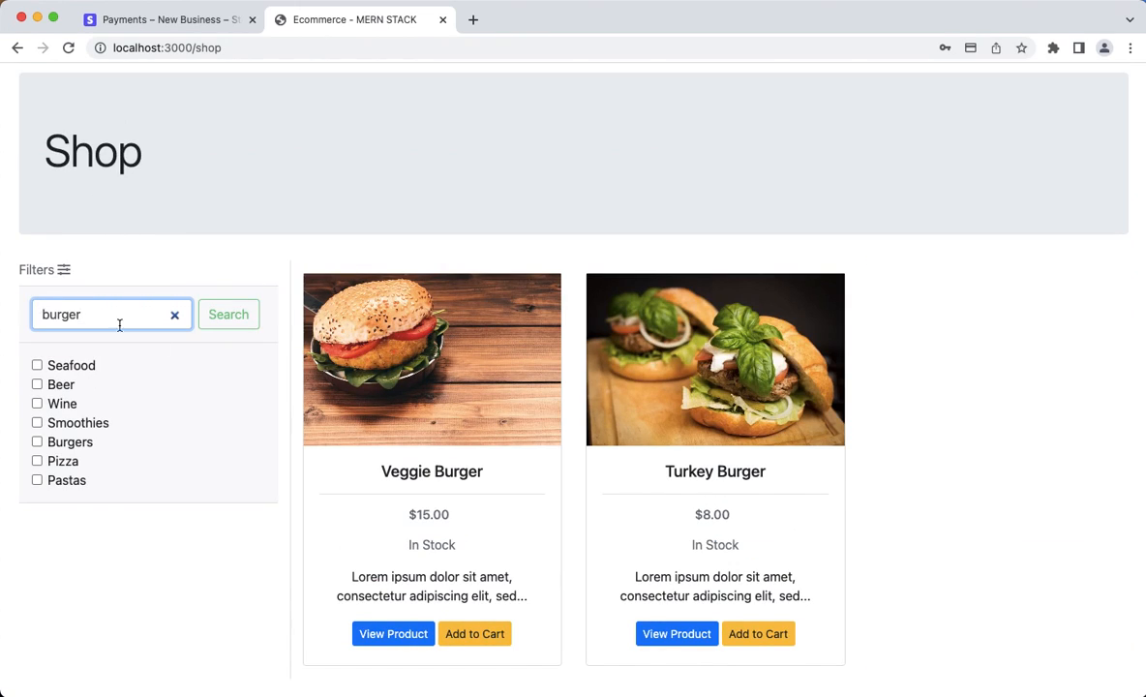
pyautogui.moveTo(759, 610)
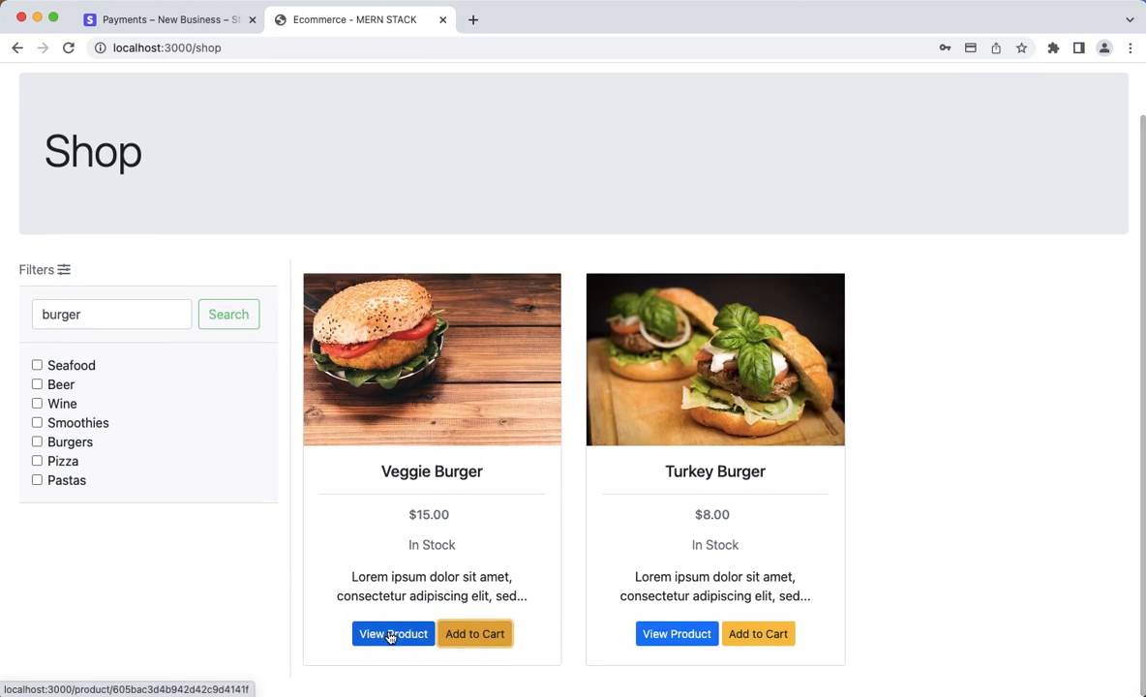
# View the Veggie Burger product details
pyautogui.click(391, 633)
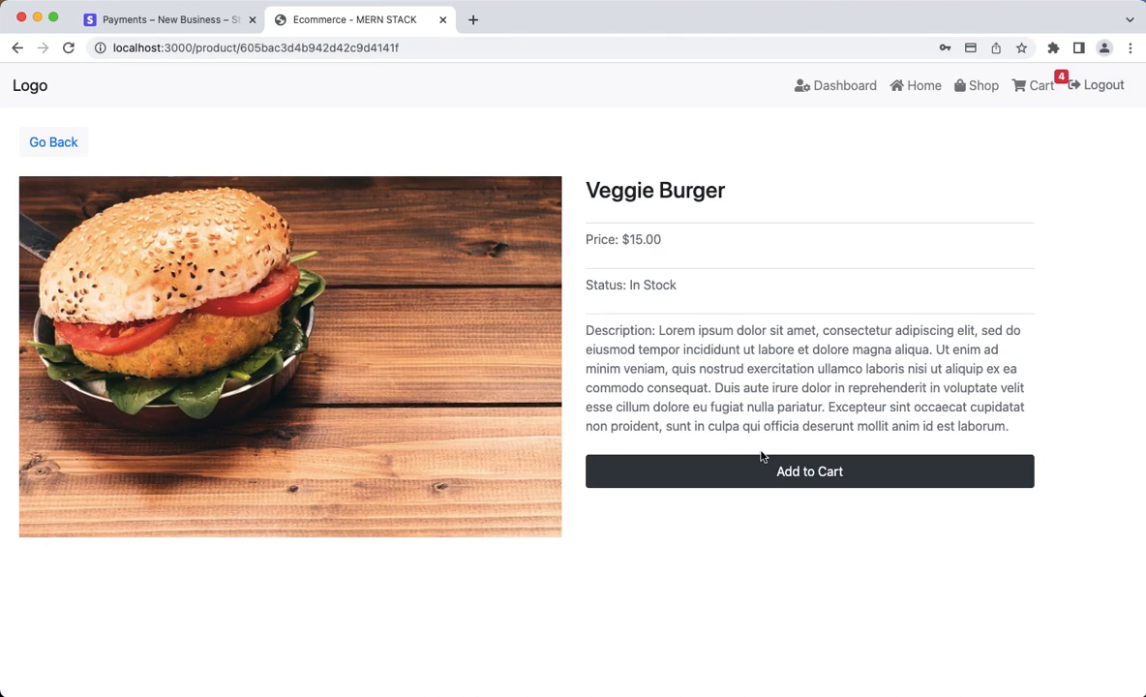
# In the cart, set Pepperoni Pizza to quantity 2, remove Veggie Burger, and proceed to checkout at $46.00
pyautogui.click(1038, 85)
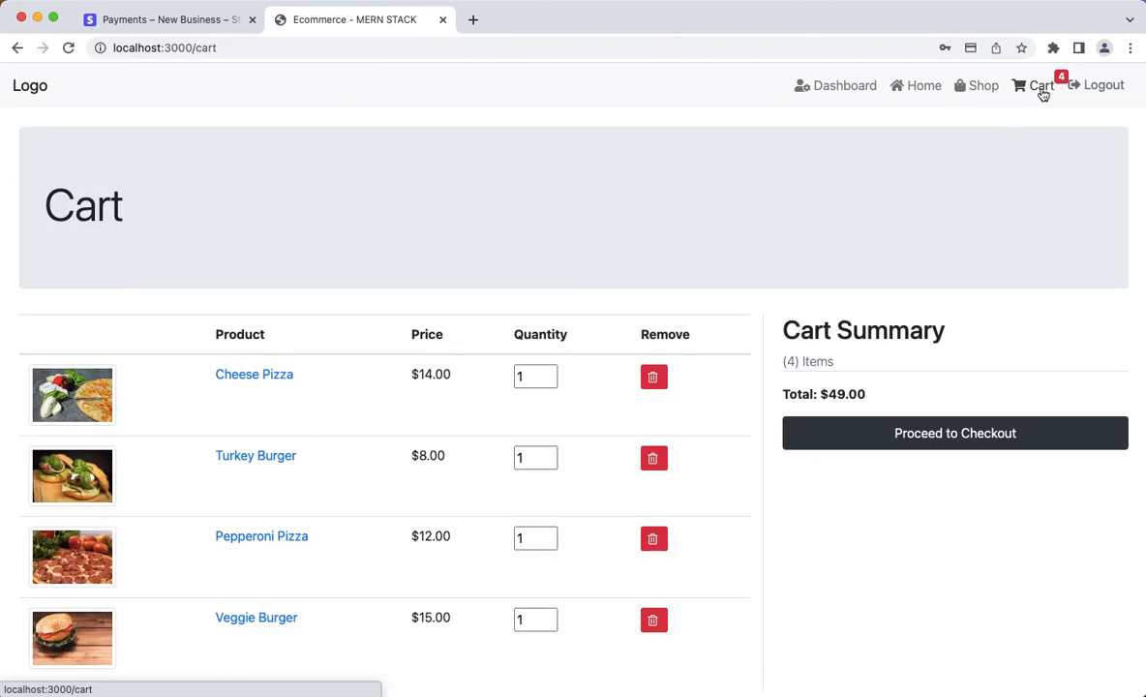
pyautogui.moveTo(261, 537)
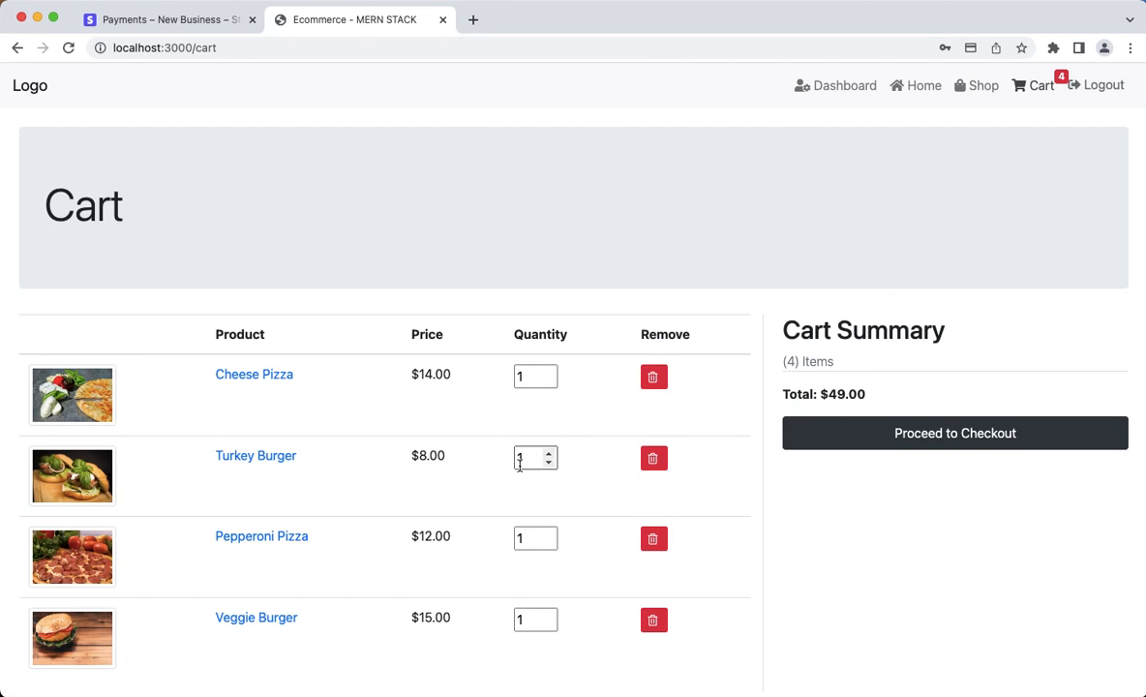
pyautogui.click(550, 534)
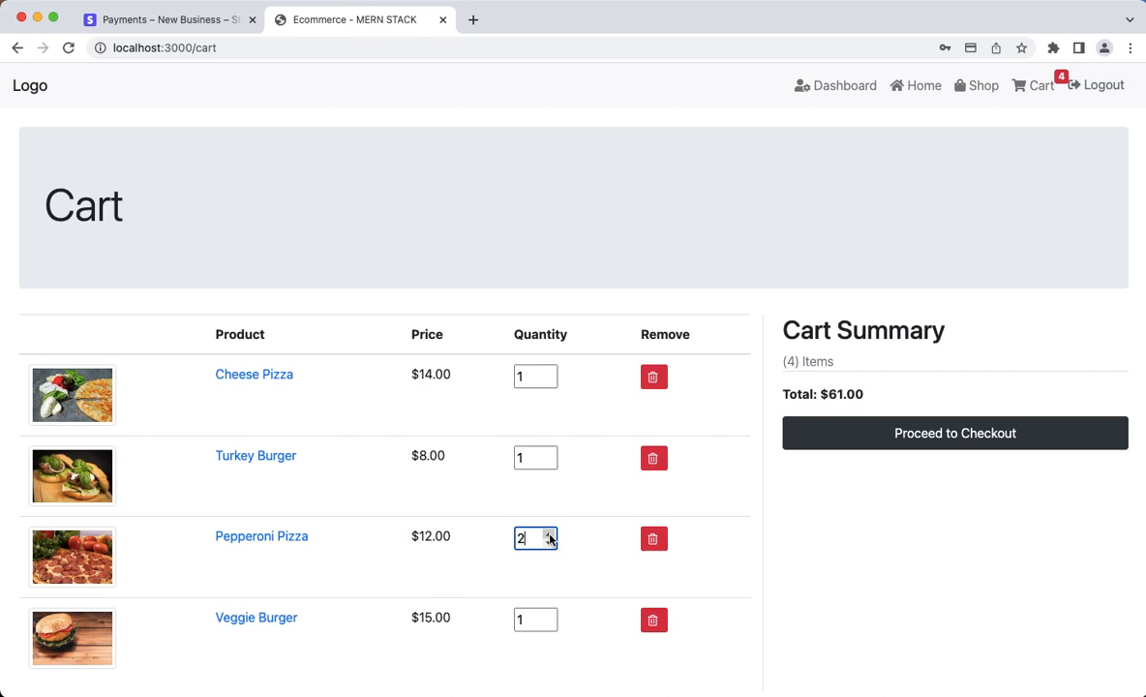
pyautogui.moveTo(600, 550)
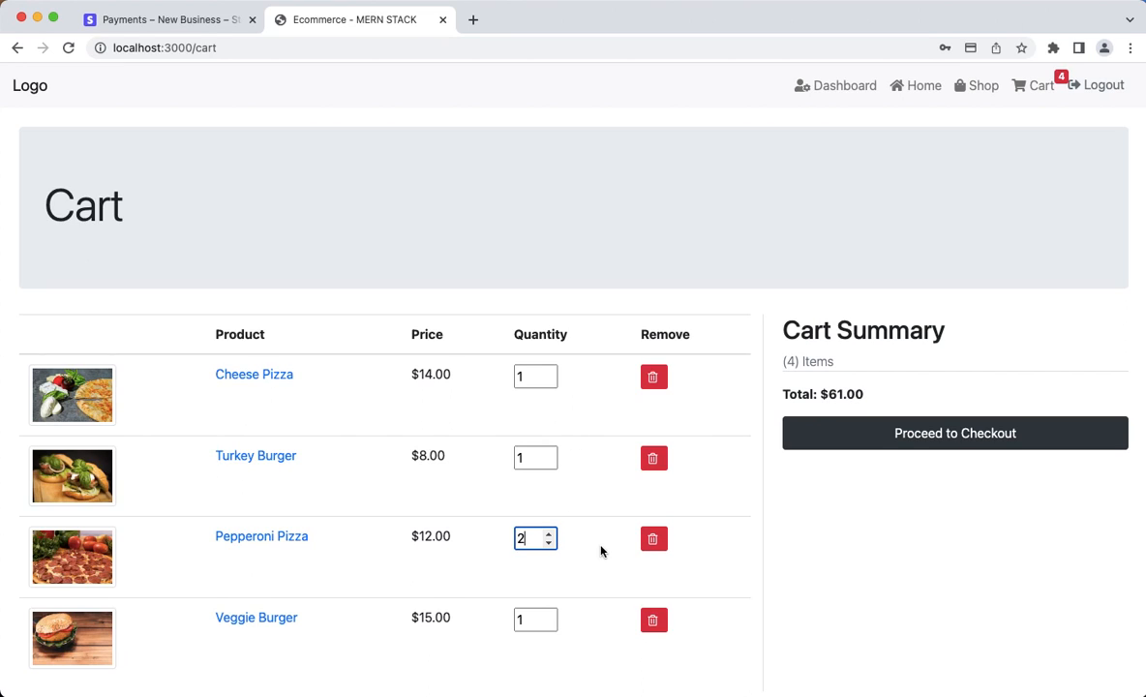
pyautogui.click(651, 618)
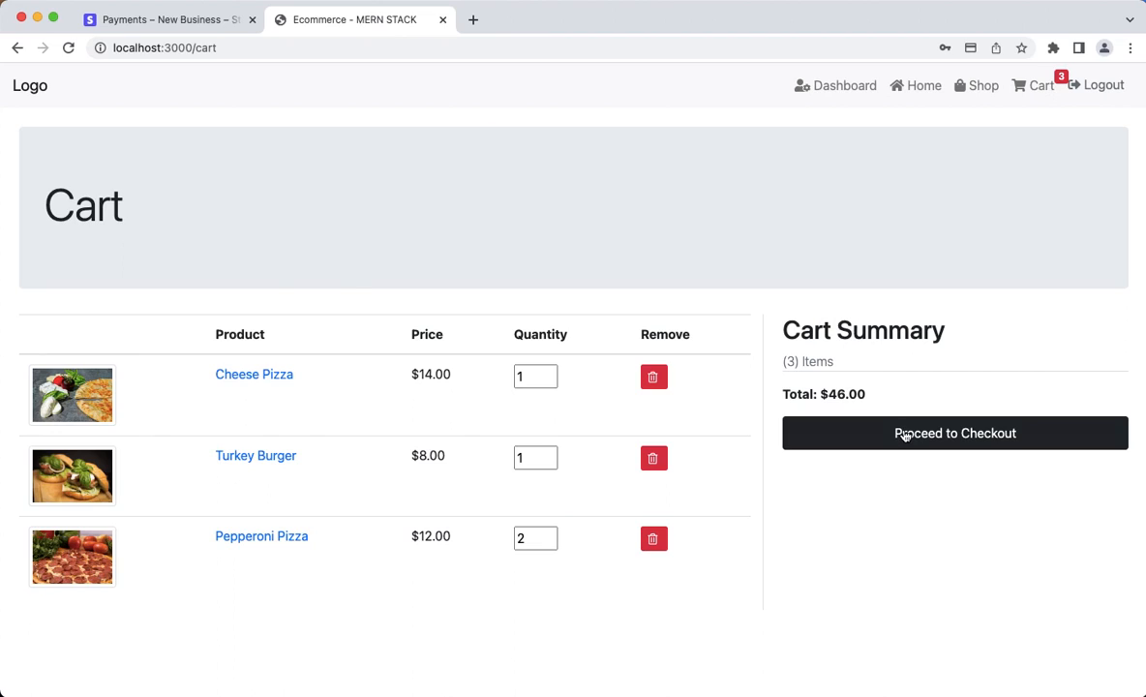
pyautogui.click(954, 433)
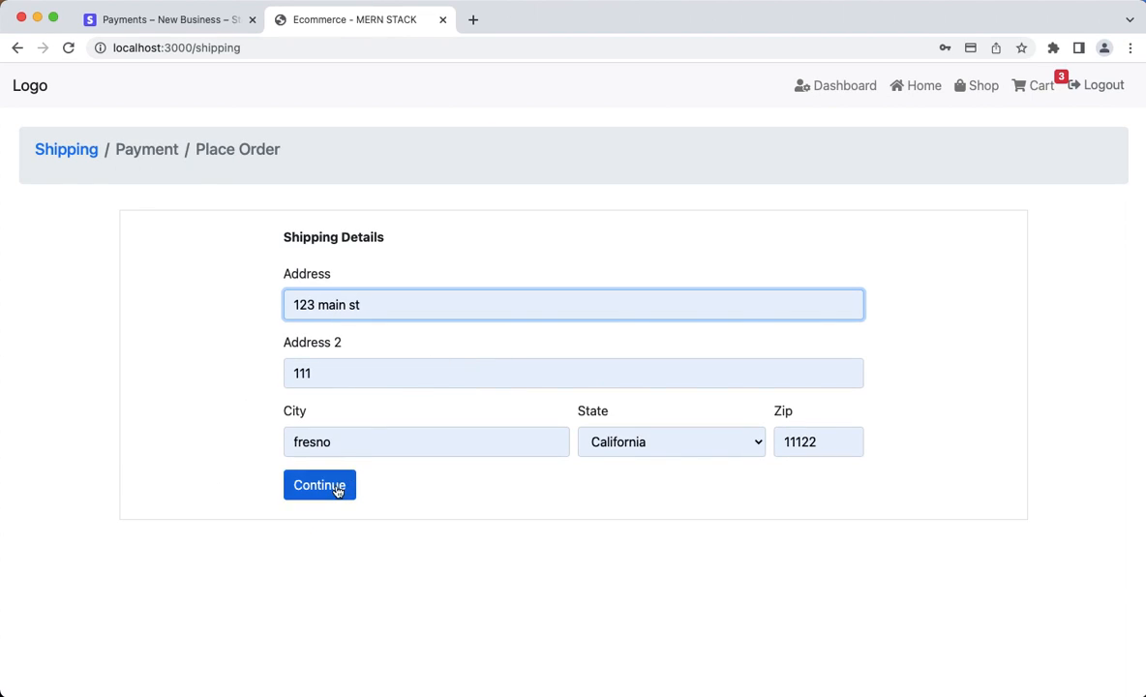
# Continue past the filled-in shipping details to the Place Order payment form
pyautogui.click(319, 484)
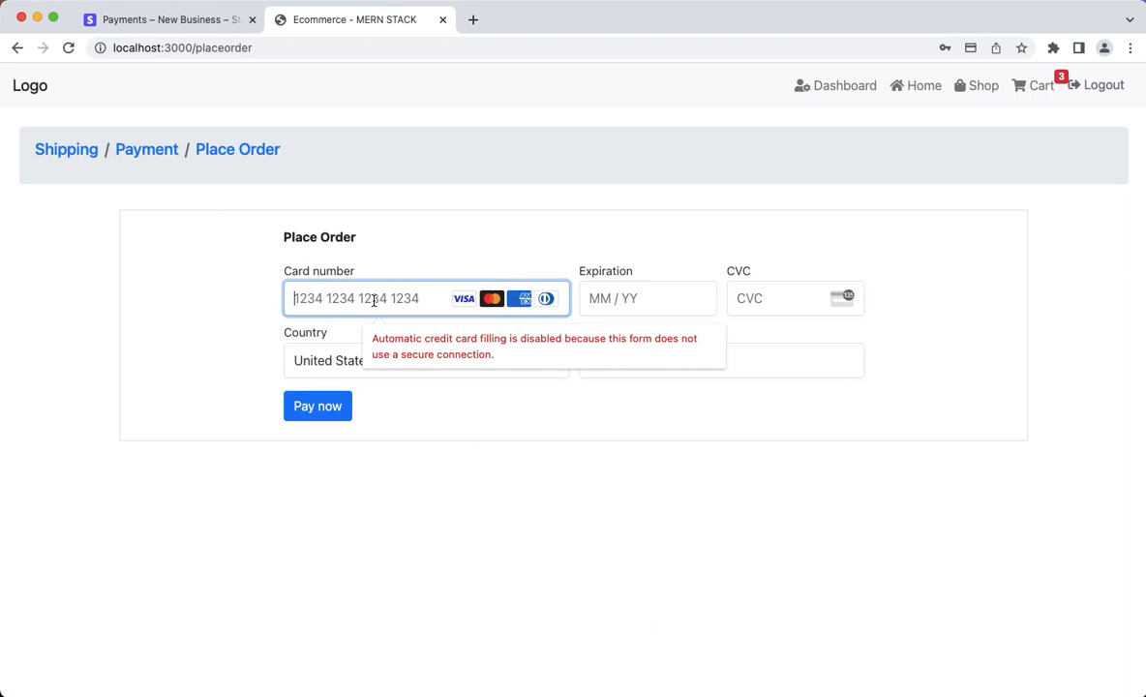
pyautogui.moveTo(374, 308)
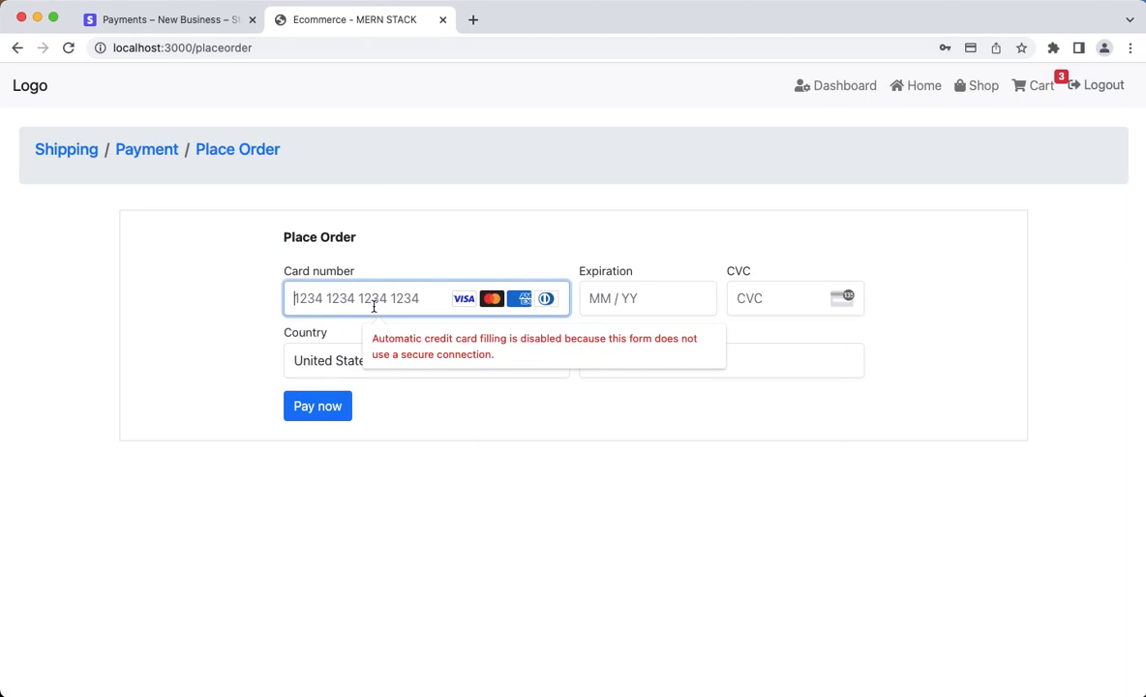
pyautogui.write('4242 4242')
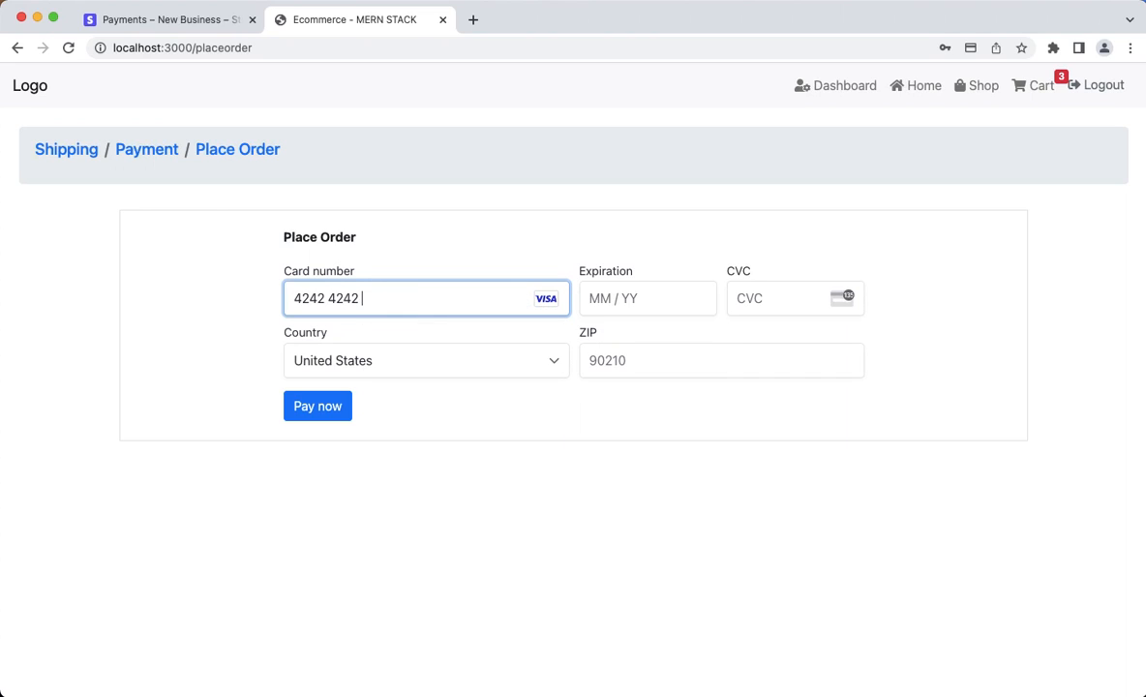
pyautogui.write('4242 4242')
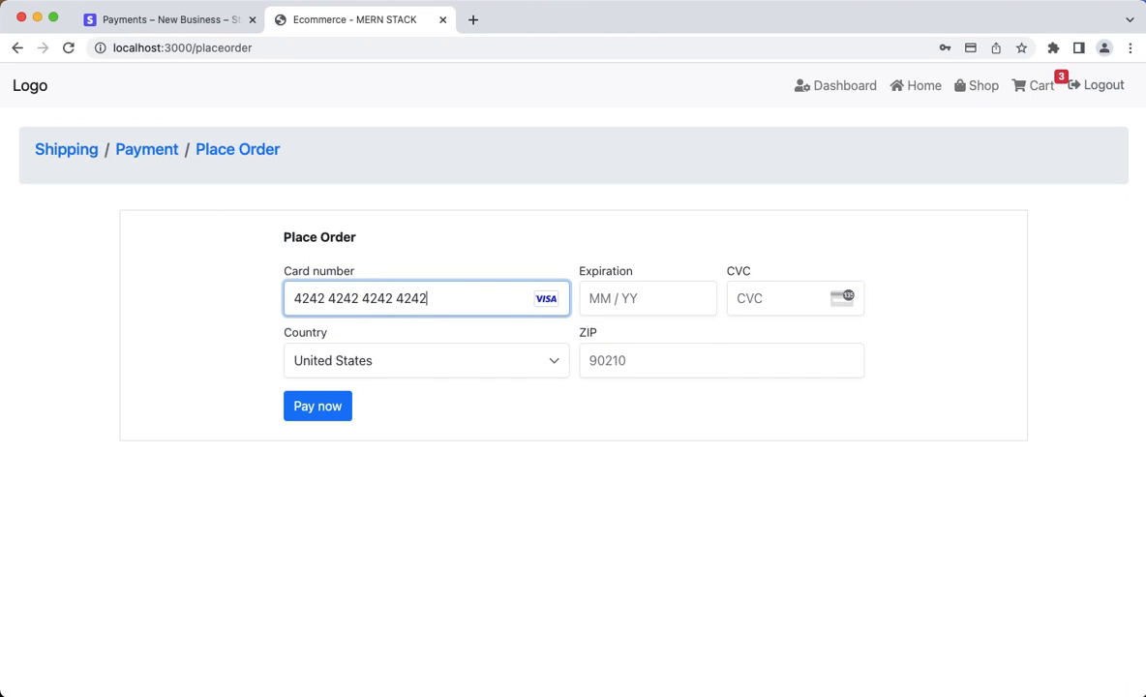
pyautogui.write('11 /')
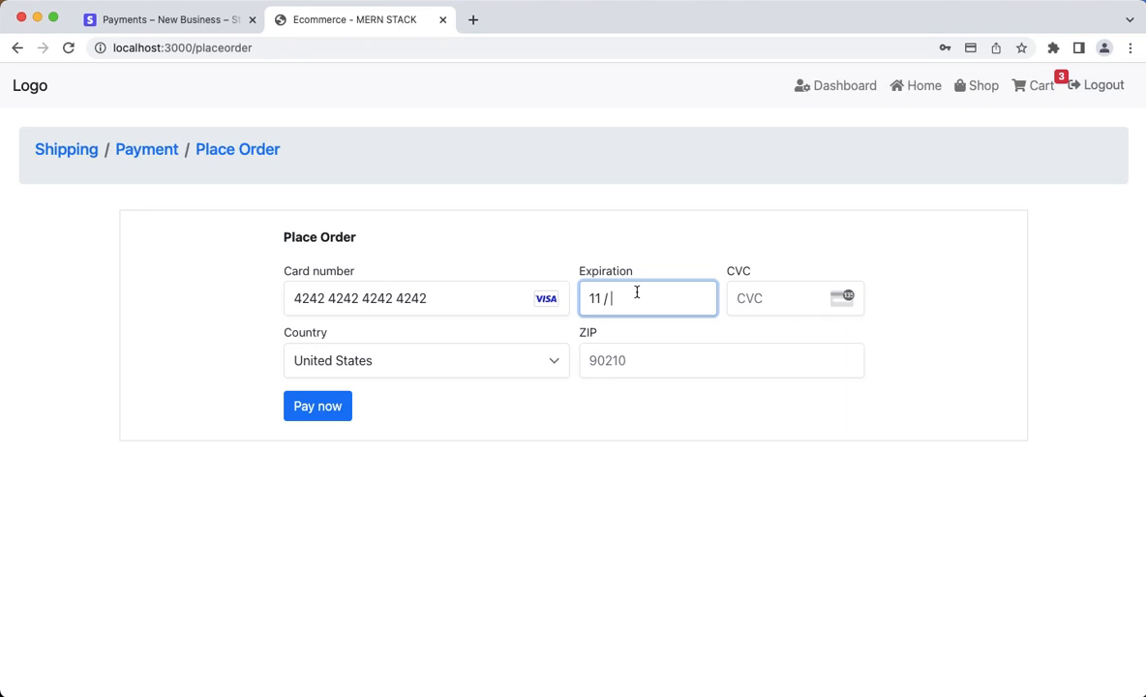
pyautogui.write('23')
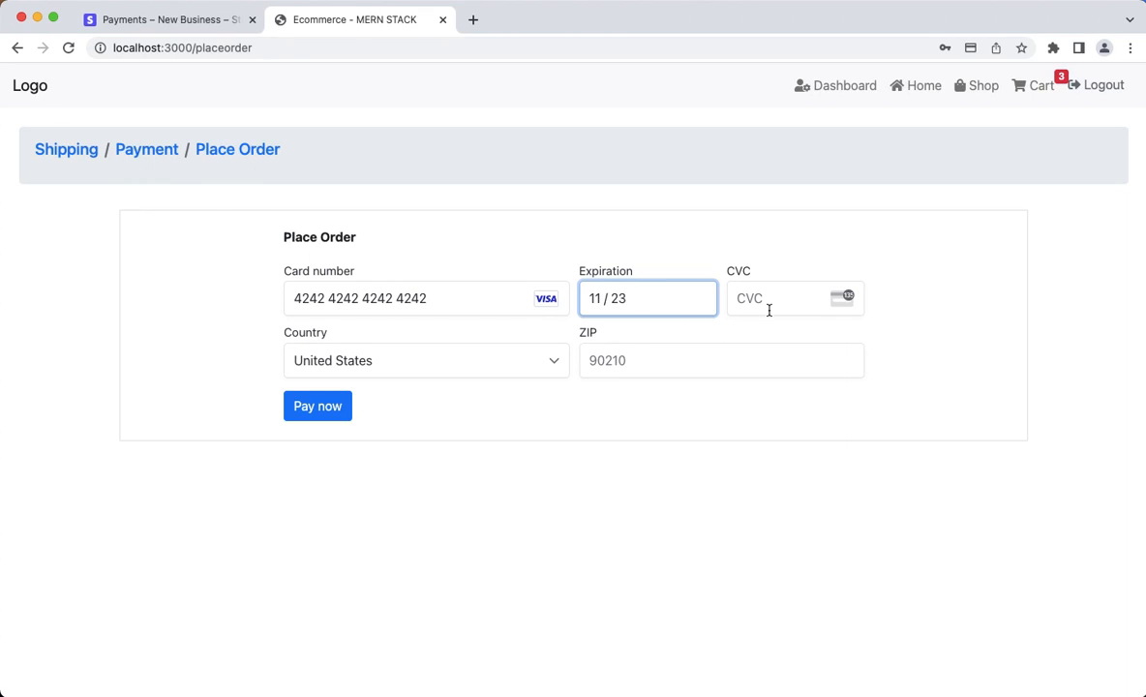
pyautogui.write('424')
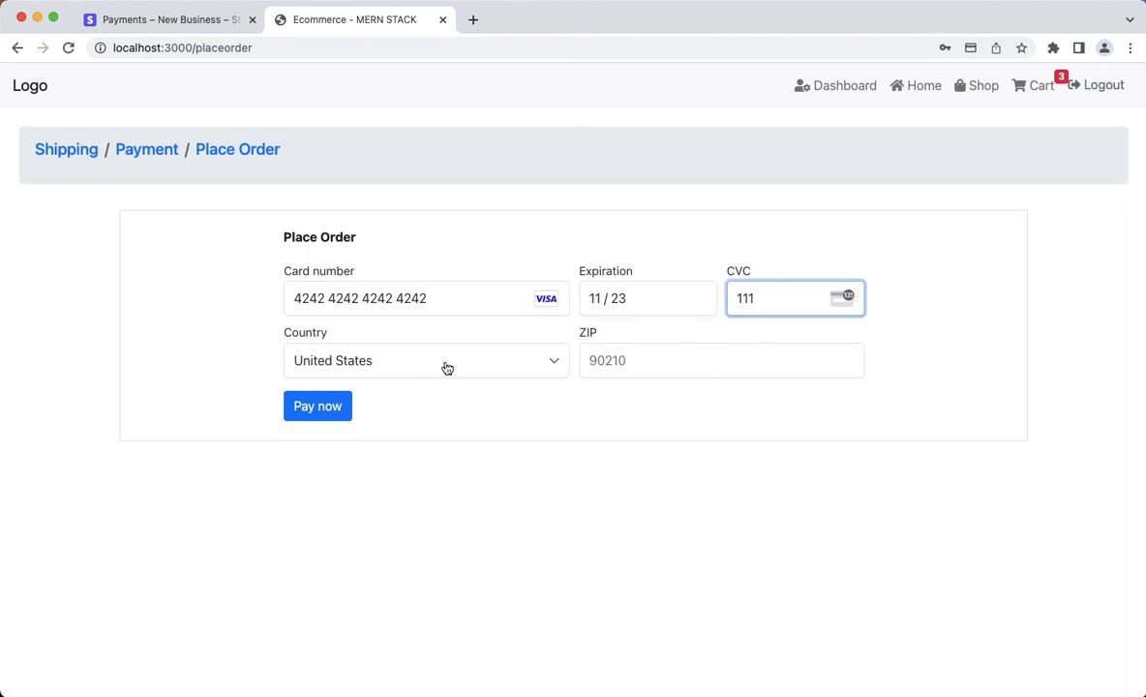
pyautogui.click(722, 362)
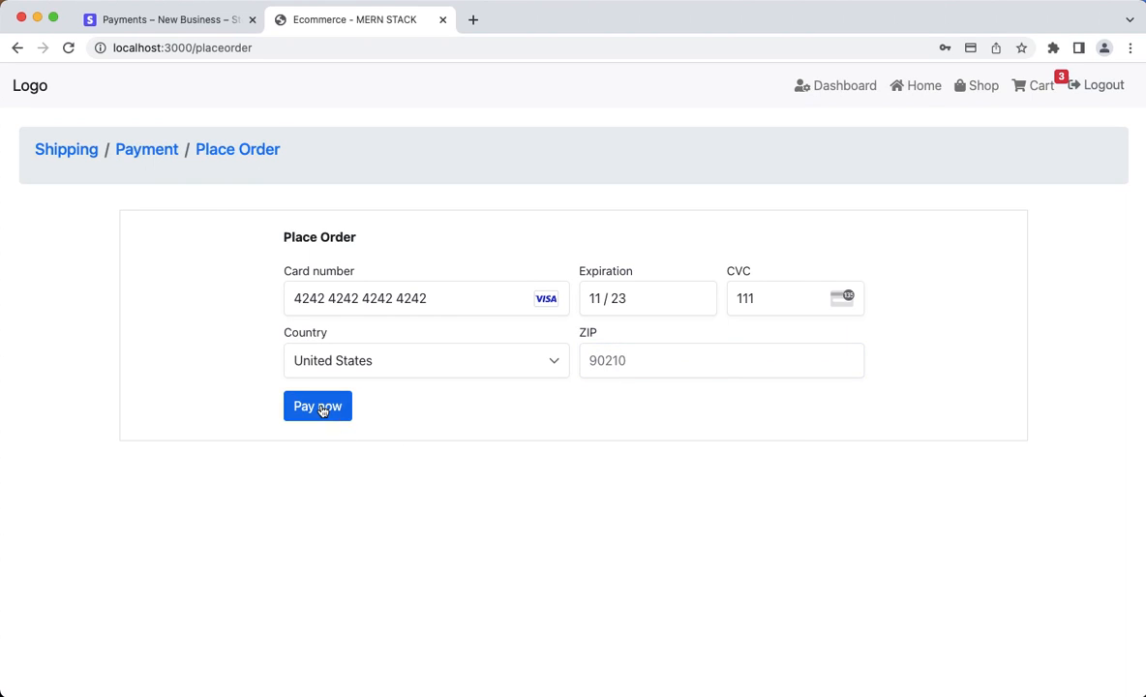
pyautogui.click(318, 406)
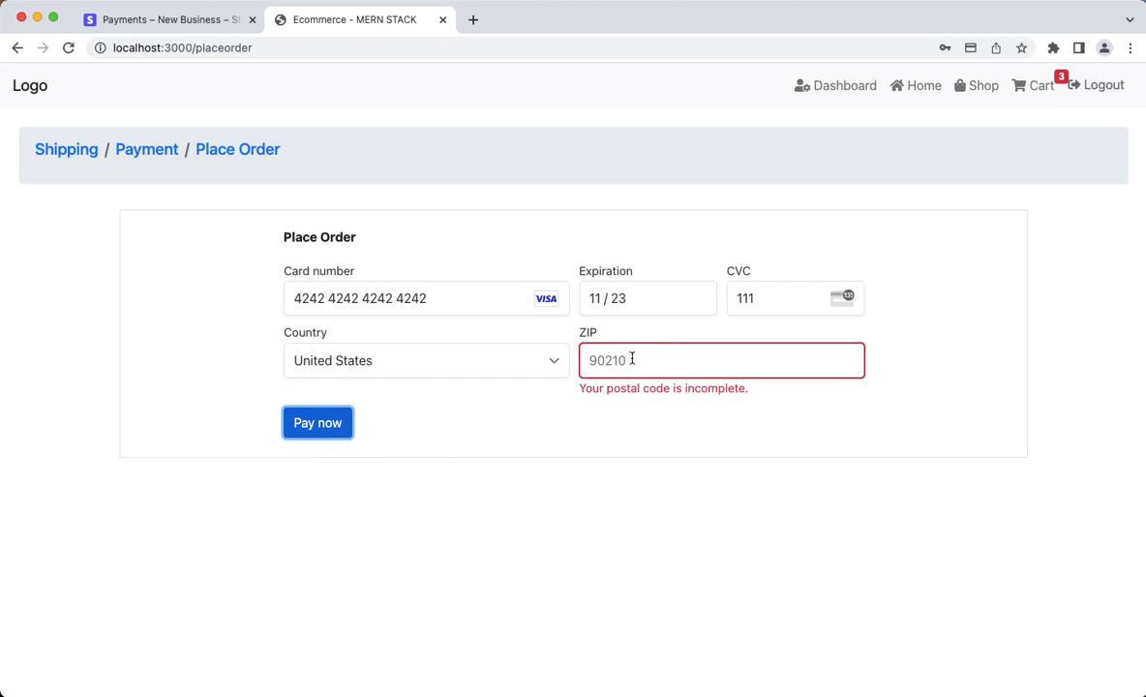
pyautogui.click(722, 360)
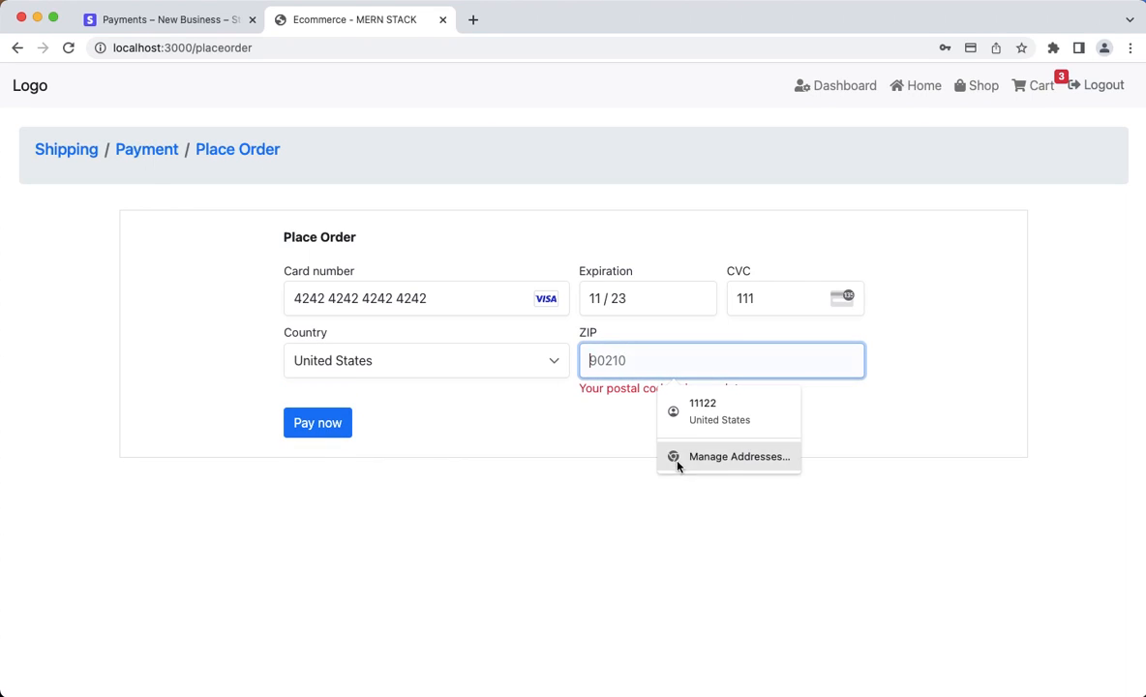
pyautogui.moveTo(596, 444)
pyautogui.write('90120')
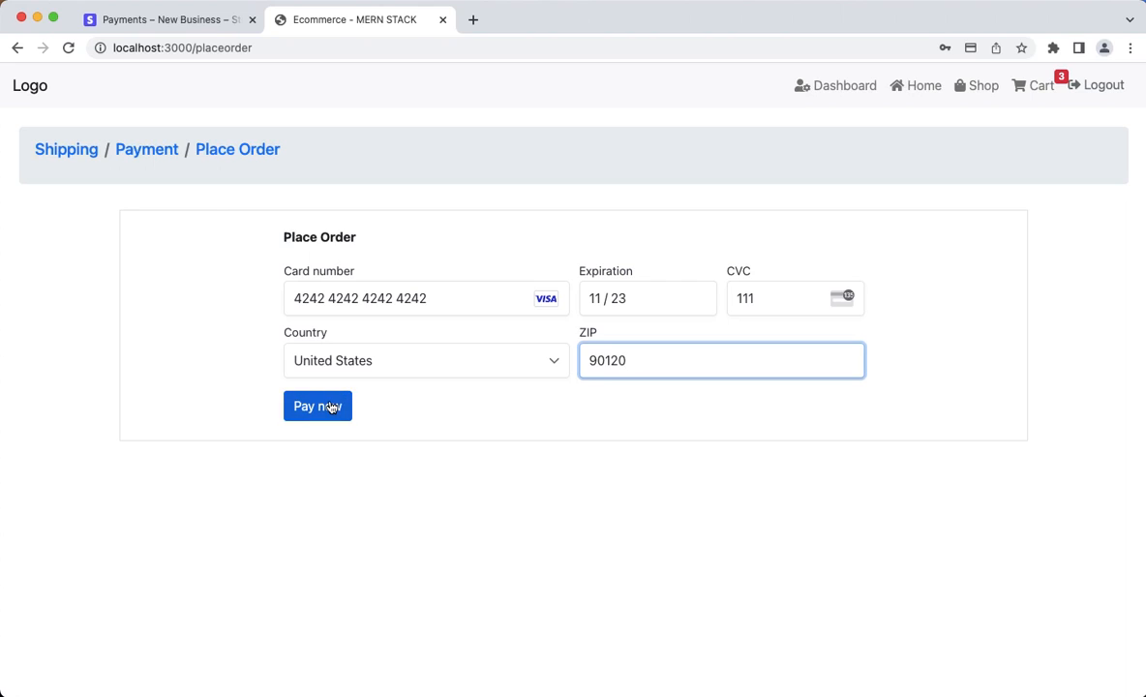
pyautogui.moveTo(306, 418)
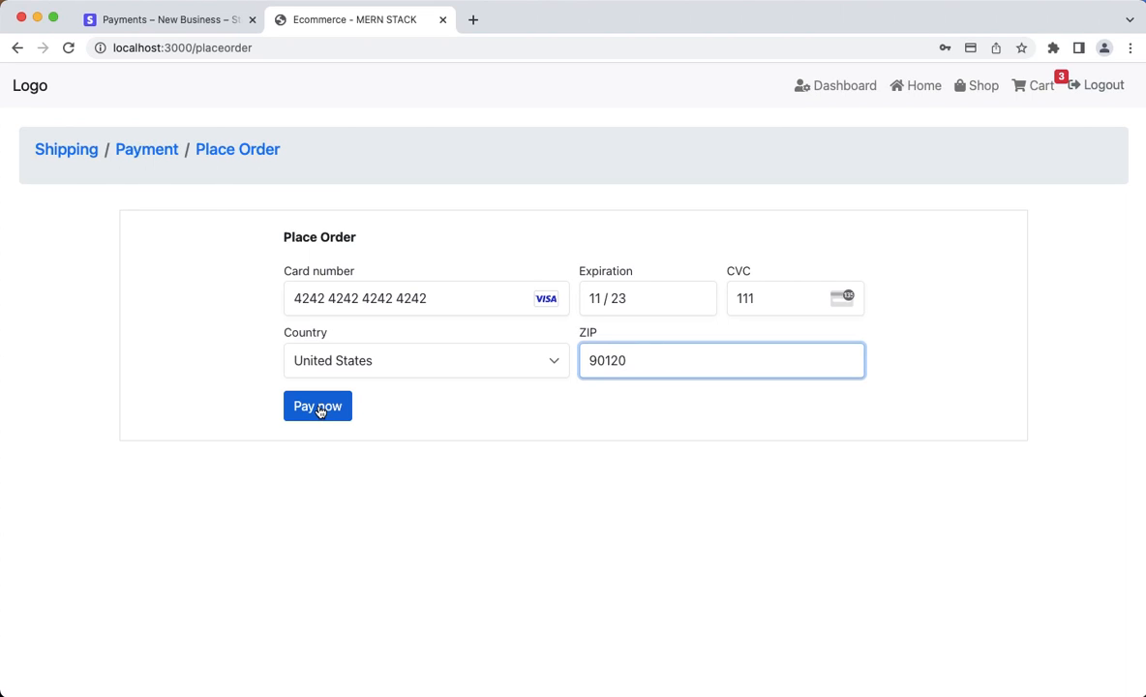
# Pay now, watch the spinner on the disabled button, and land on the store home page
pyautogui.click(318, 407)
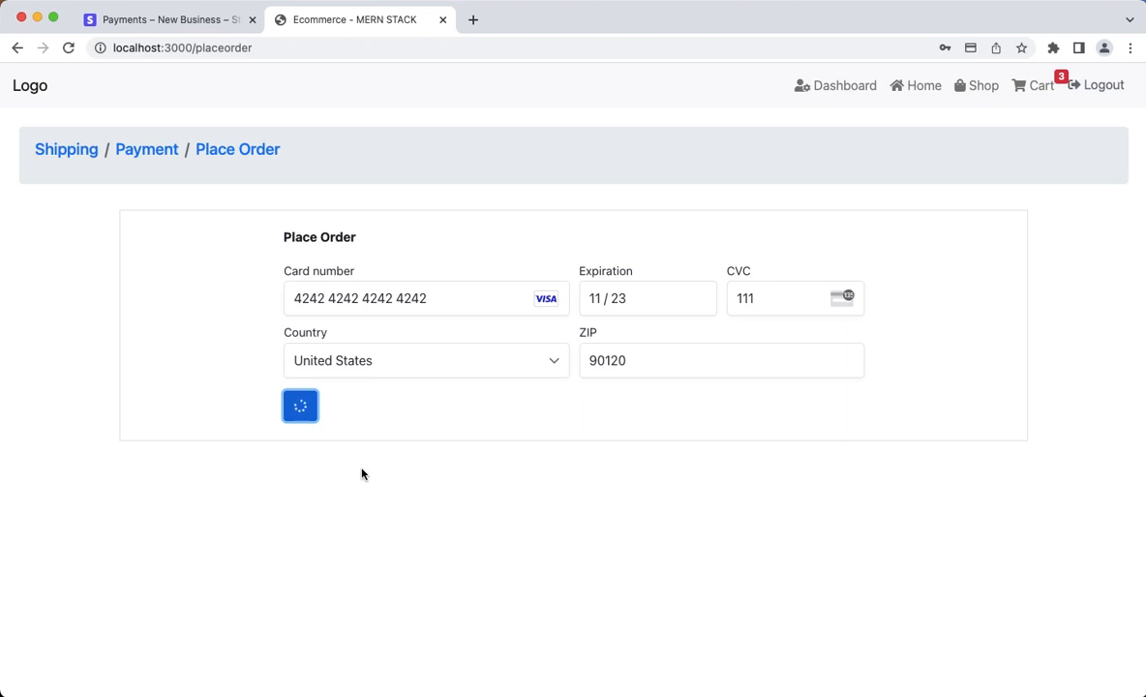
pyautogui.click(300, 406)
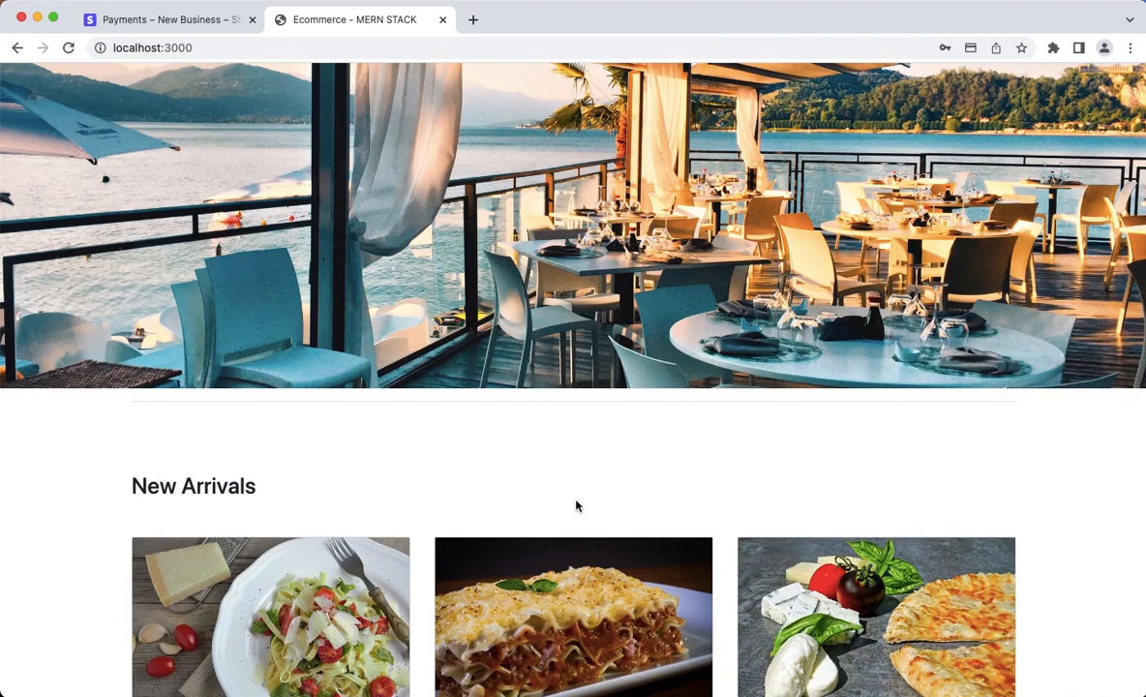
pyautogui.scroll(-3)
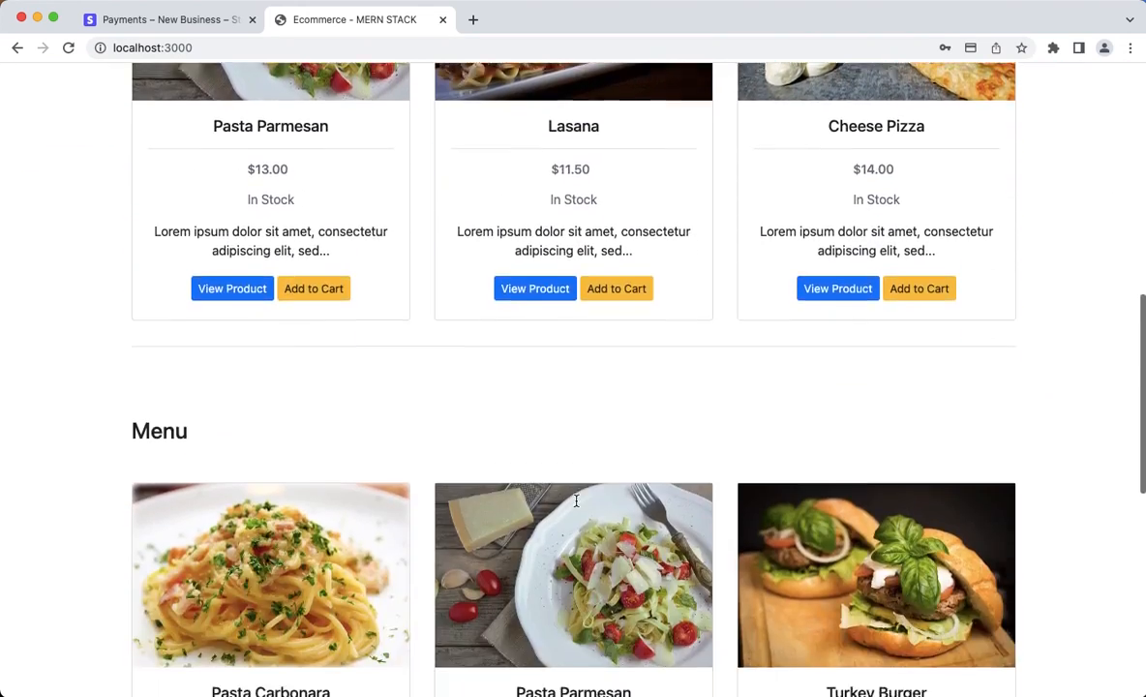